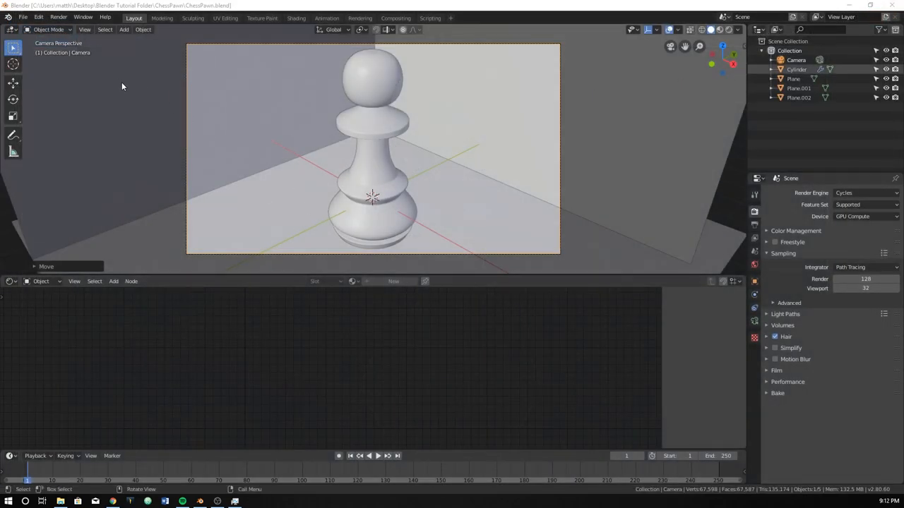
# Start a new General scene and switch to front orthographic view
pyautogui.click(23, 17)
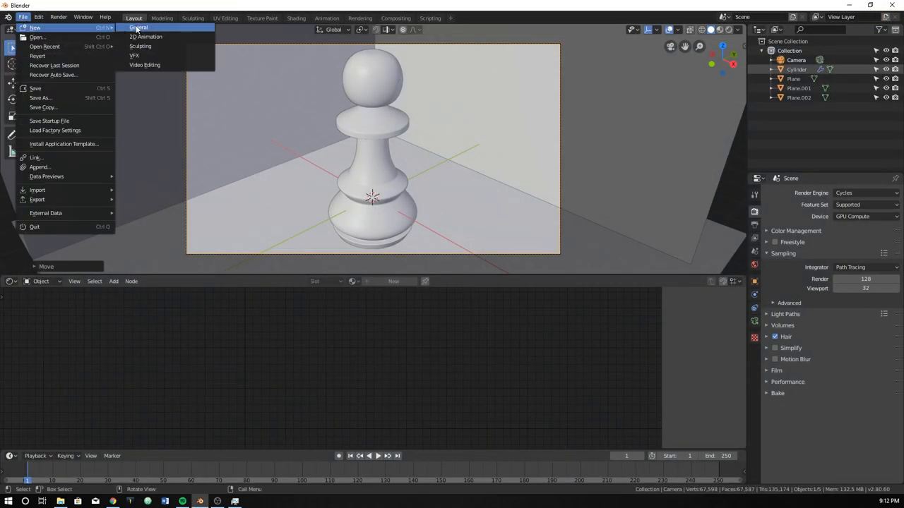
pyautogui.click(139, 27)
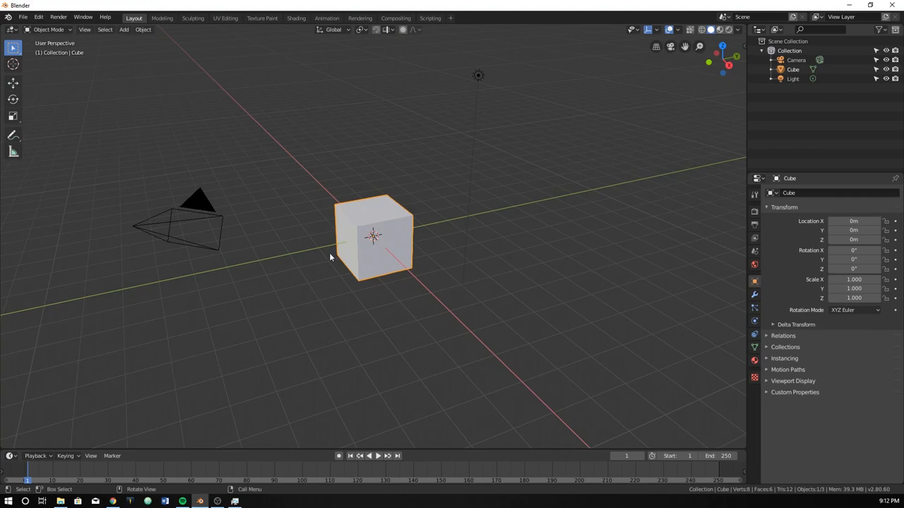
pyautogui.moveTo(348, 240)
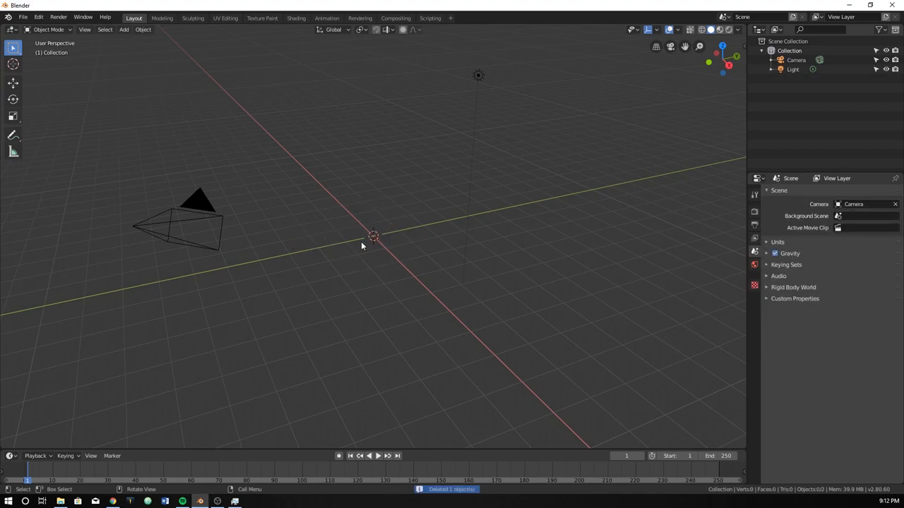
pyautogui.press('KP_1')
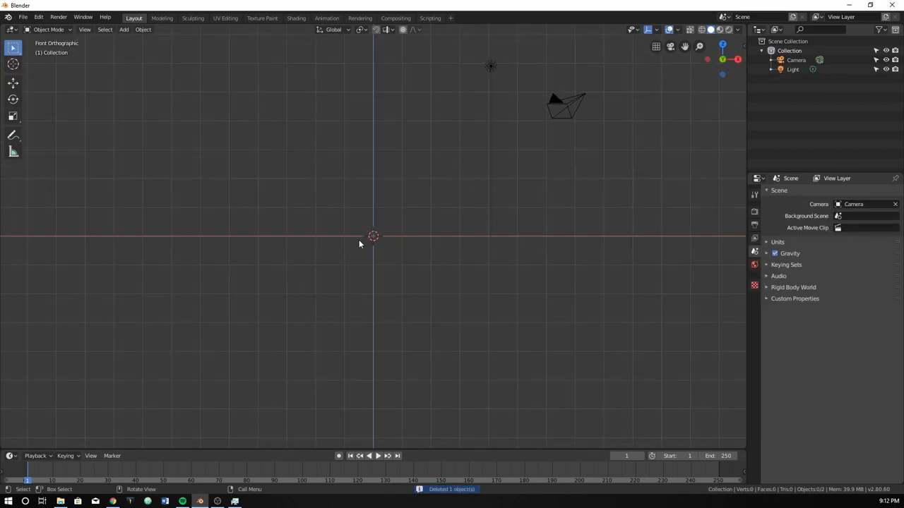
pyautogui.moveTo(369, 243)
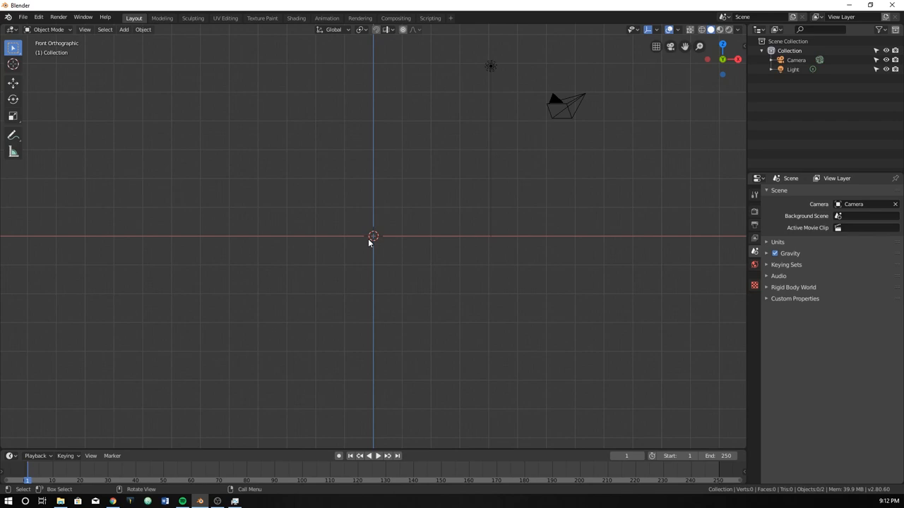
pyautogui.moveTo(387, 275)
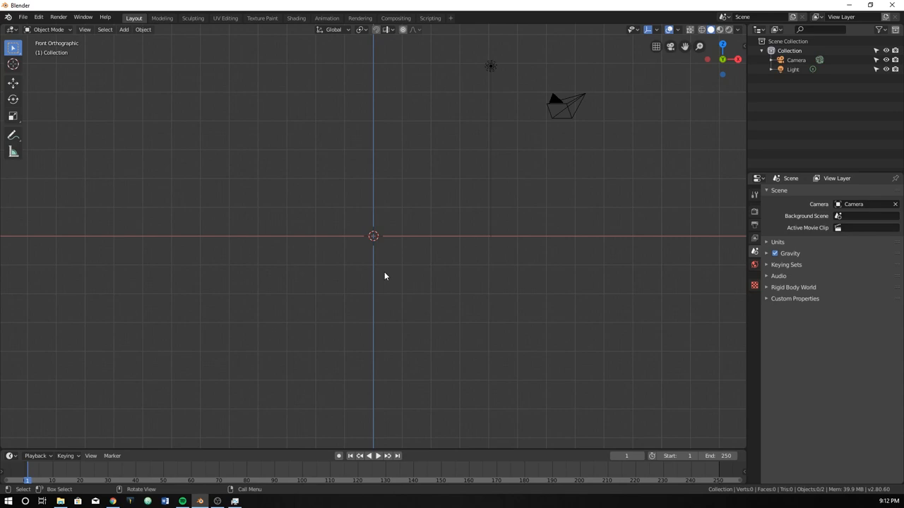
# Add a cylinder, enter Edit Mode and select its top vertex ring in front view
pyautogui.click(124, 29)
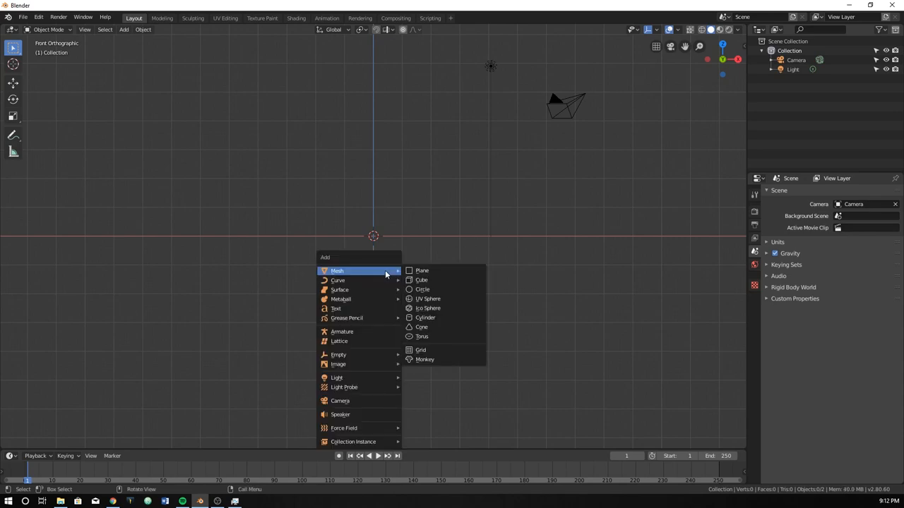
pyautogui.moveTo(422, 290)
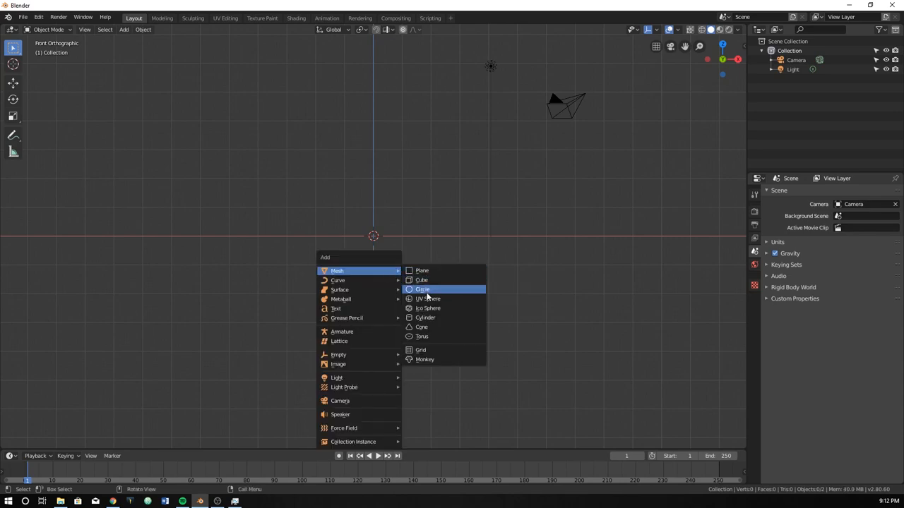
pyautogui.click(425, 317)
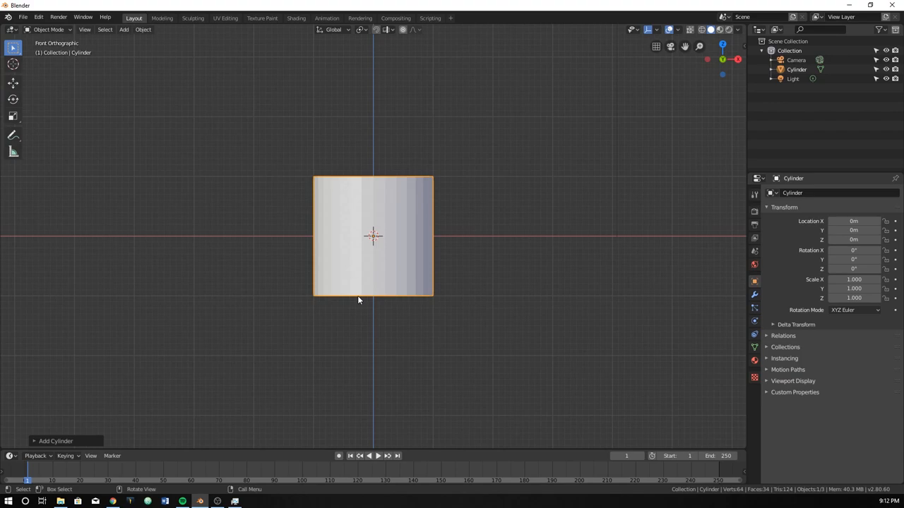
pyautogui.press('Tab')
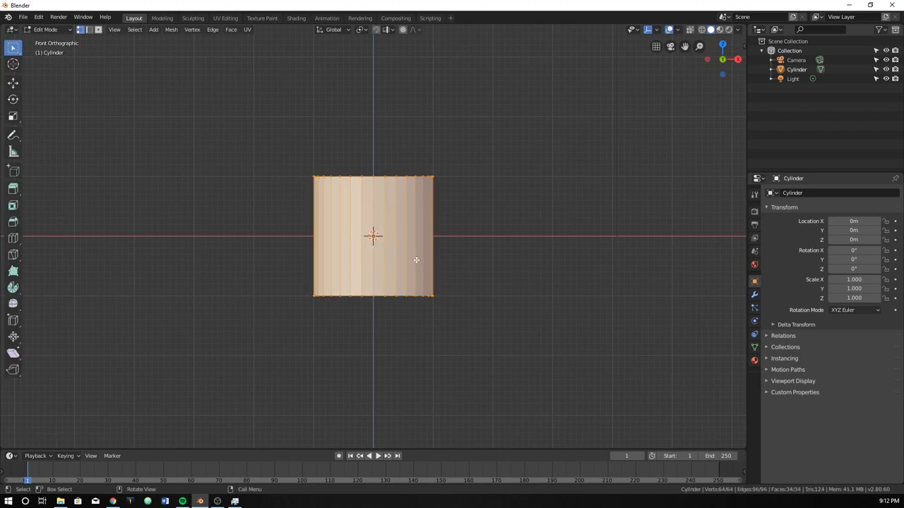
pyautogui.moveTo(221, 131); pyautogui.dragTo(503, 195)
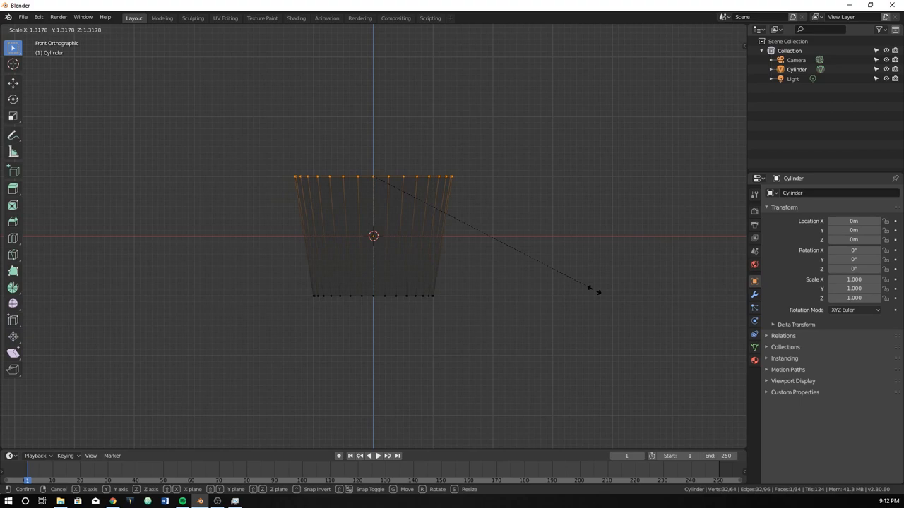
pyautogui.moveTo(579, 282)
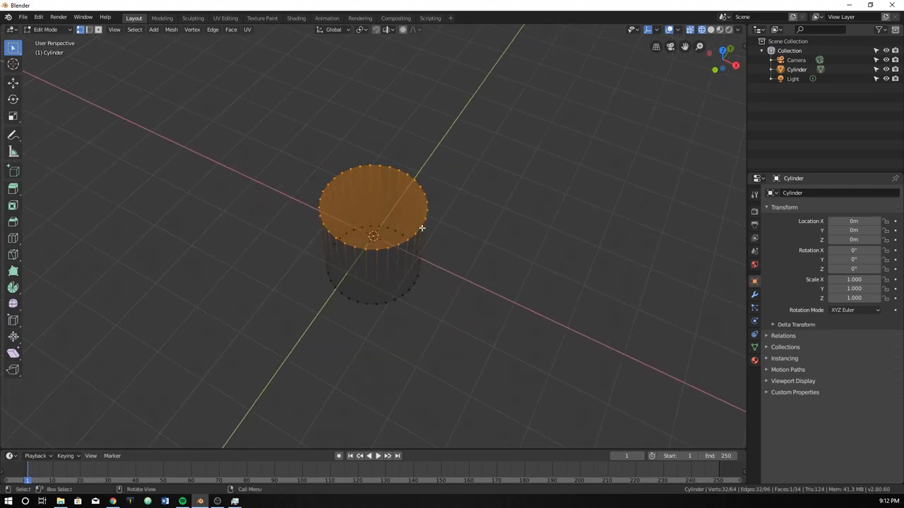
pyautogui.press('s')
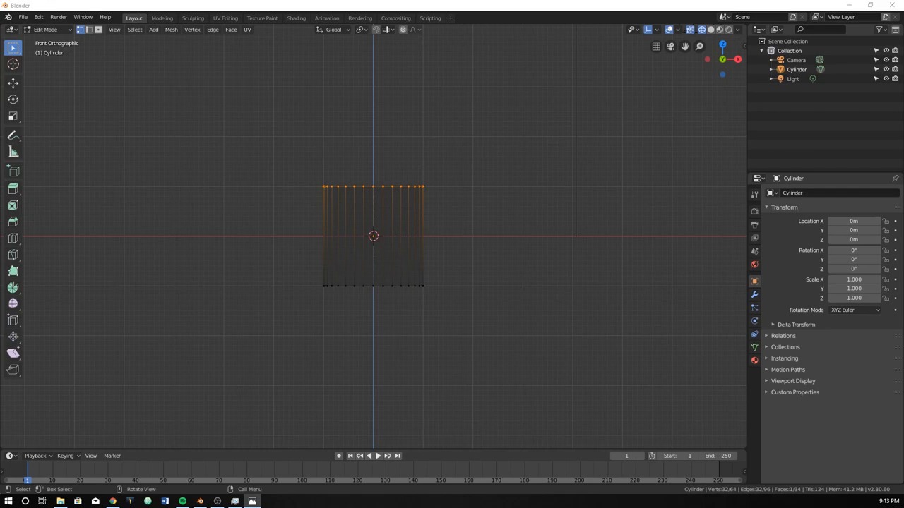
pyautogui.moveTo(356, 205)
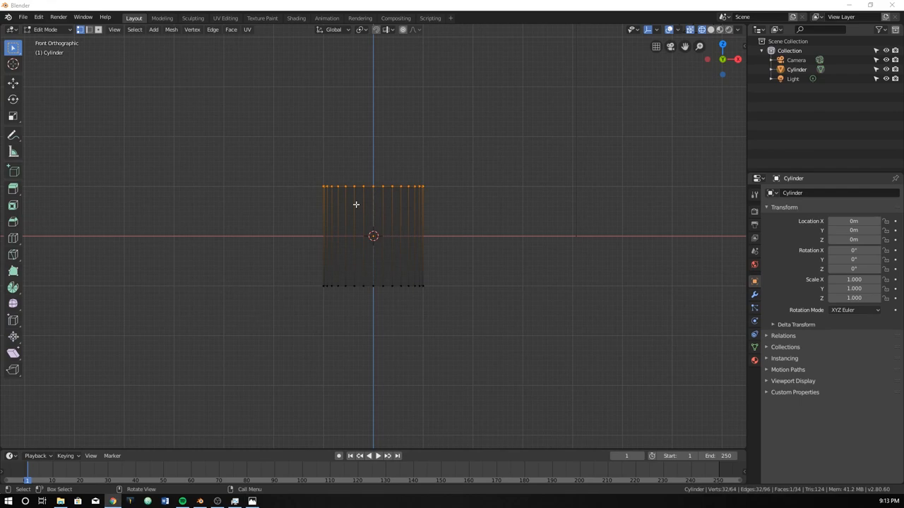
pyautogui.moveTo(387, 305)
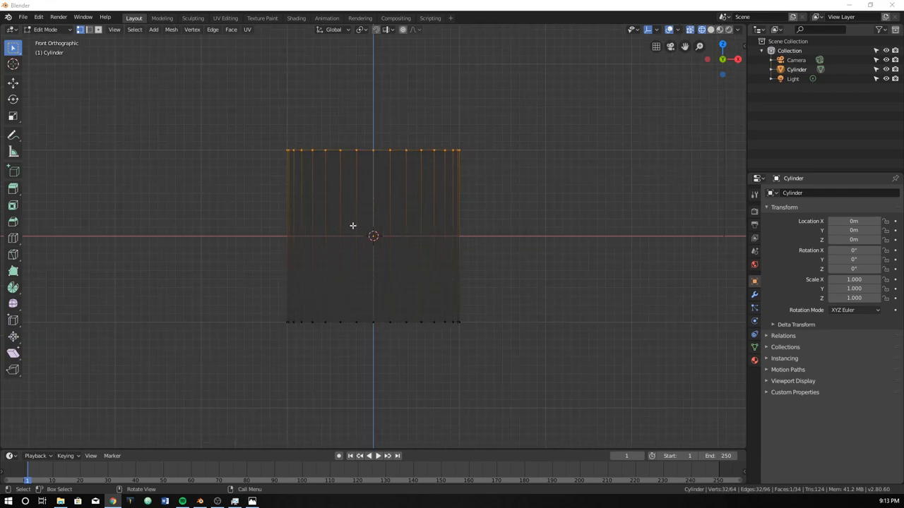
pyautogui.moveTo(417, 219)
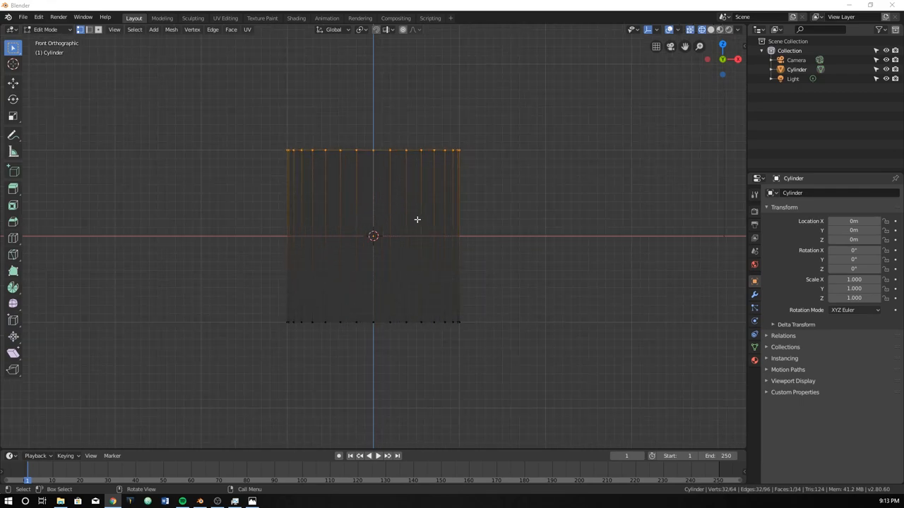
# Lower the top ring, then extrude and scale new rings, checking the reference photo
pyautogui.press('z')
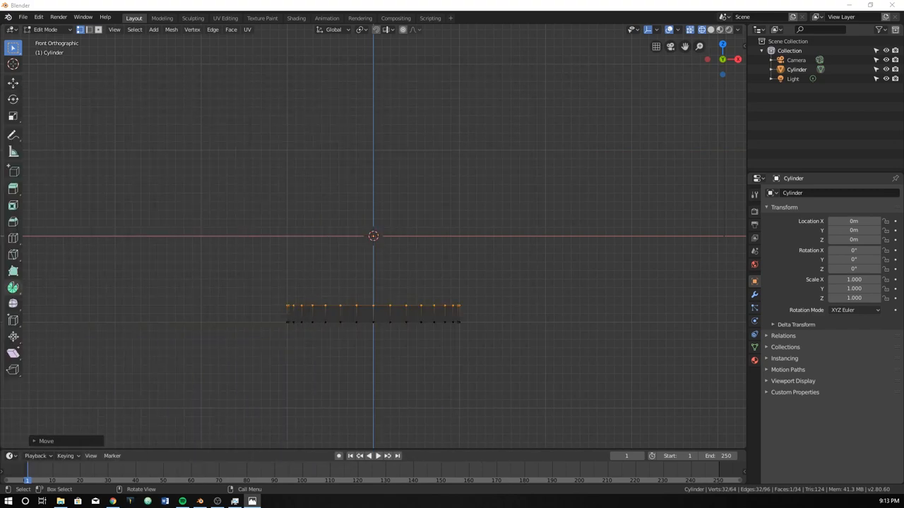
pyautogui.moveTo(42, 340)
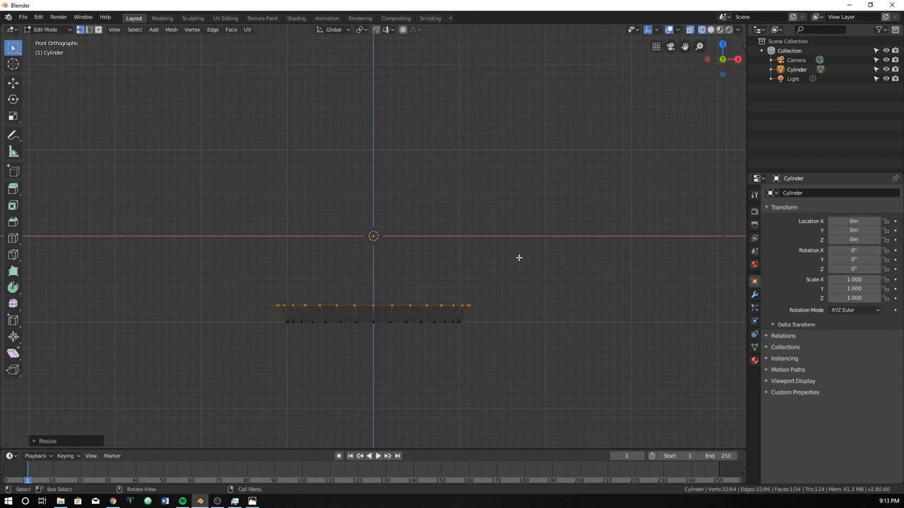
pyautogui.moveTo(509, 326)
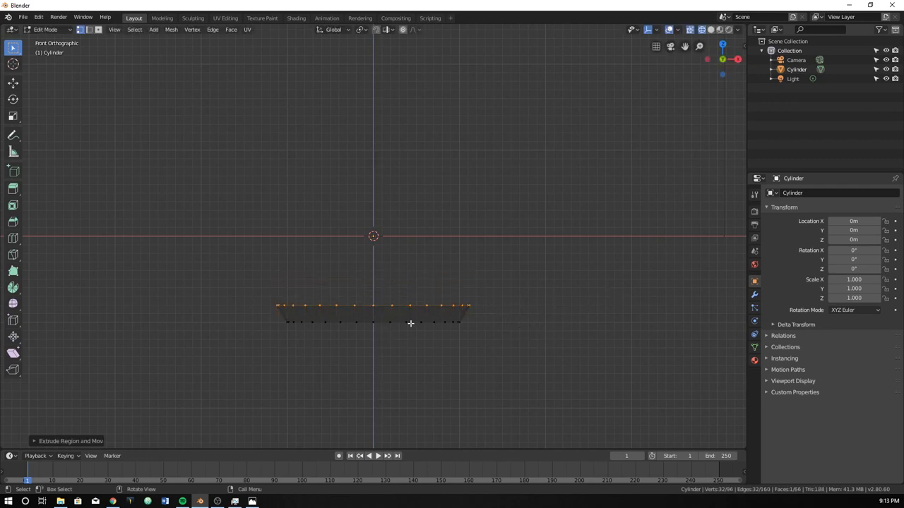
pyautogui.press('s')
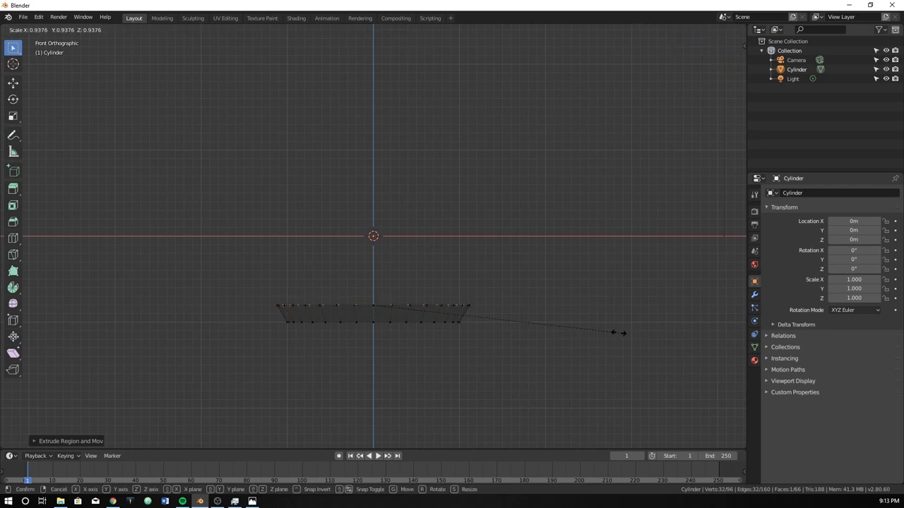
pyautogui.click(463, 307)
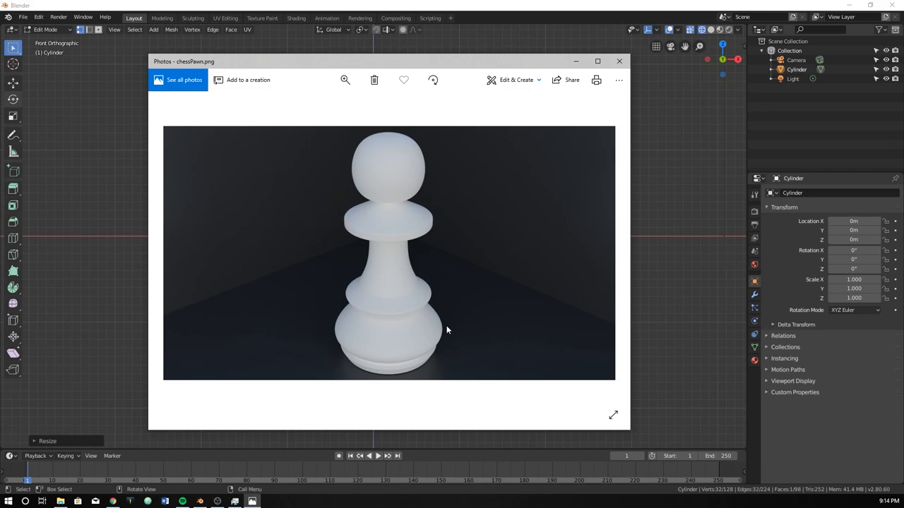
pyautogui.click(620, 61)
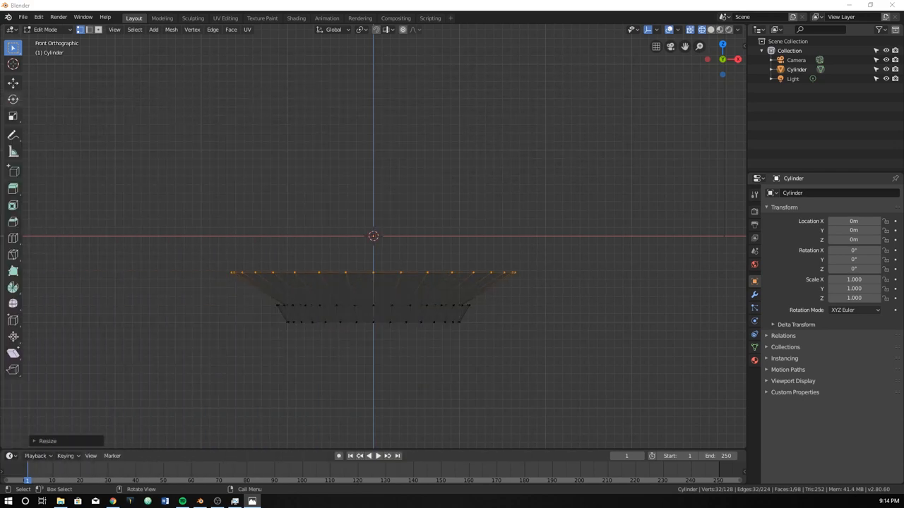
pyautogui.moveTo(402, 229)
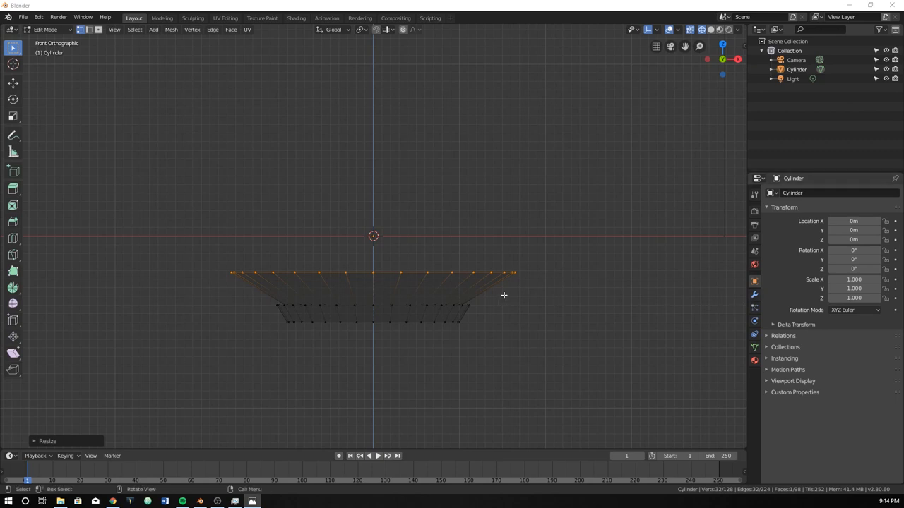
pyautogui.moveTo(460, 337)
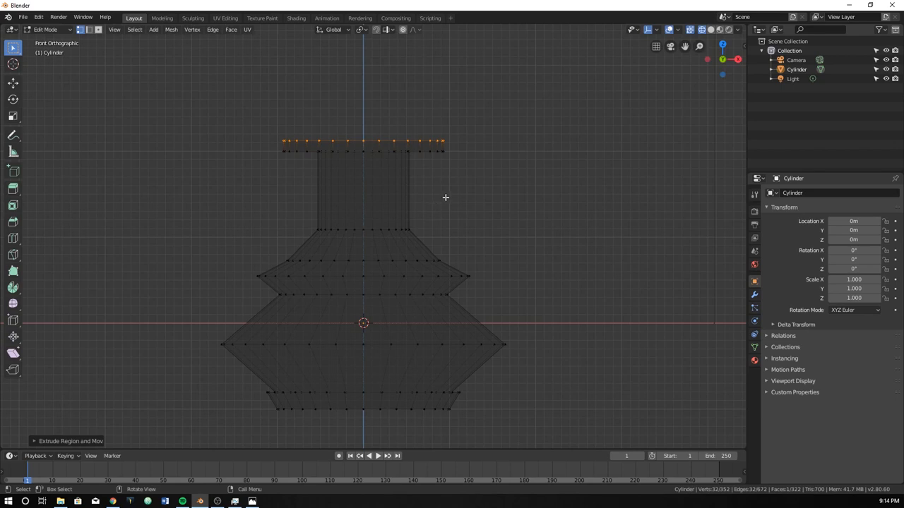
# Pan up and extrude a widened head ring above the collar
pyautogui.moveTo(362, 149); pyautogui.dragTo(362, 127)
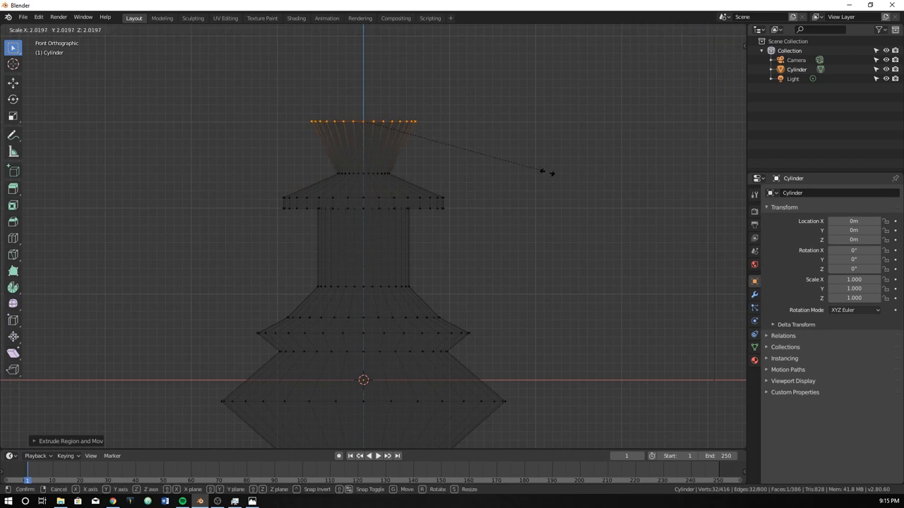
pyautogui.click(573, 234)
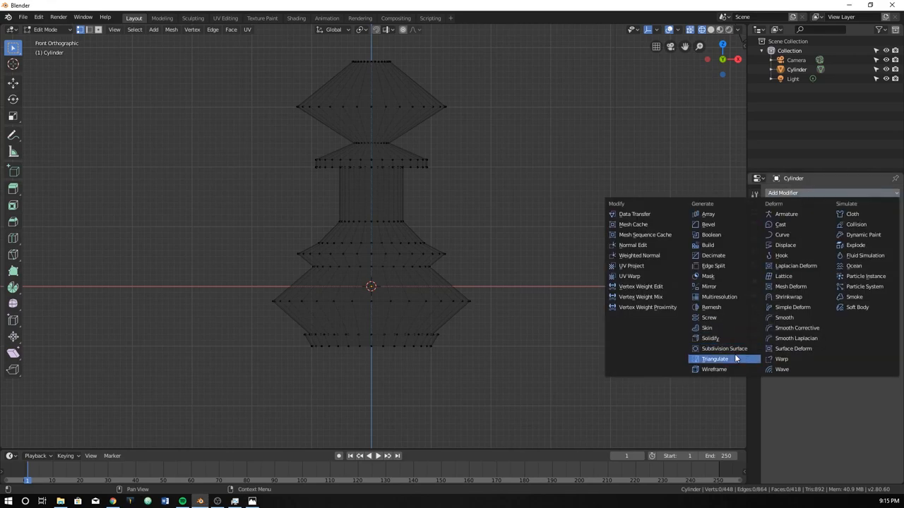
# Add a Subdivision Surface modifier, leave Edit Mode and set viewport level 2
pyautogui.click(724, 349)
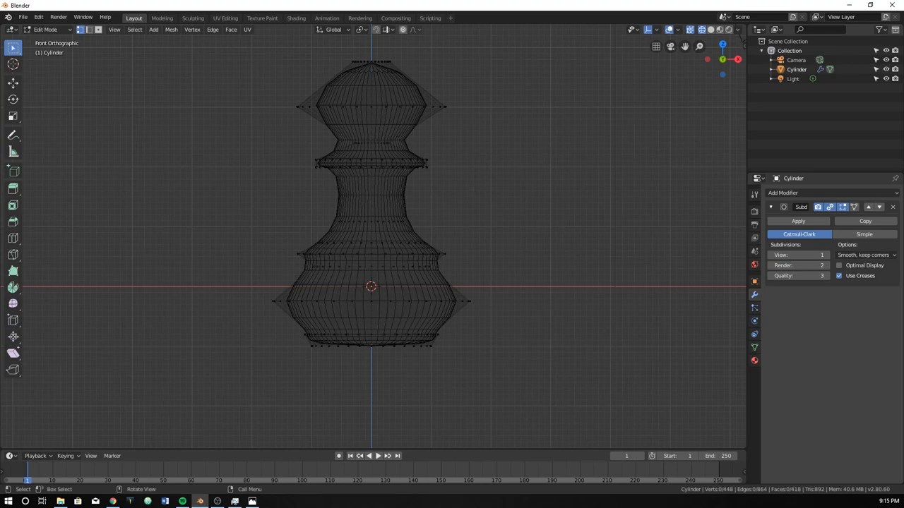
pyautogui.moveTo(492, 23)
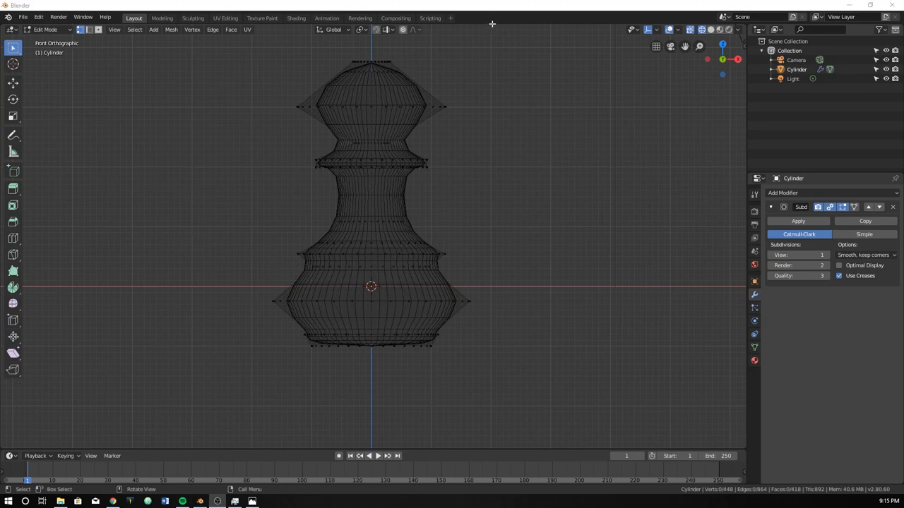
pyautogui.press('Tab')
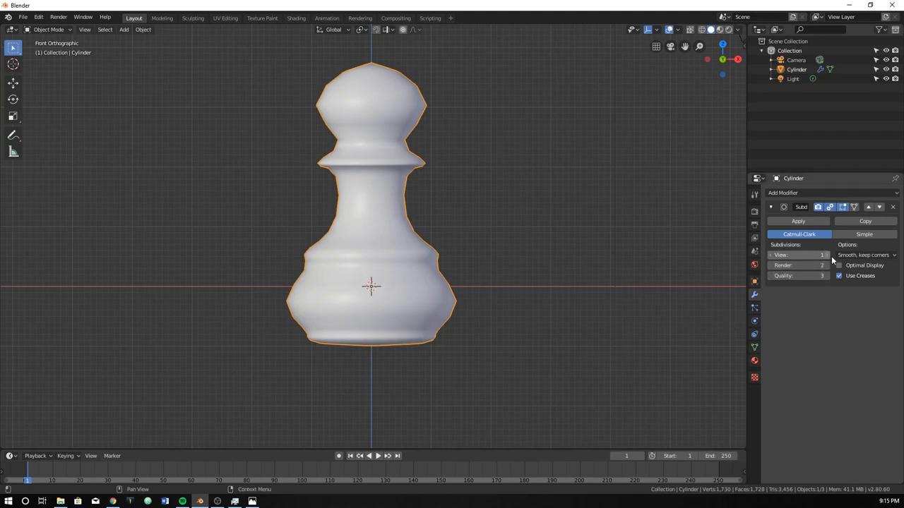
pyautogui.click(821, 255)
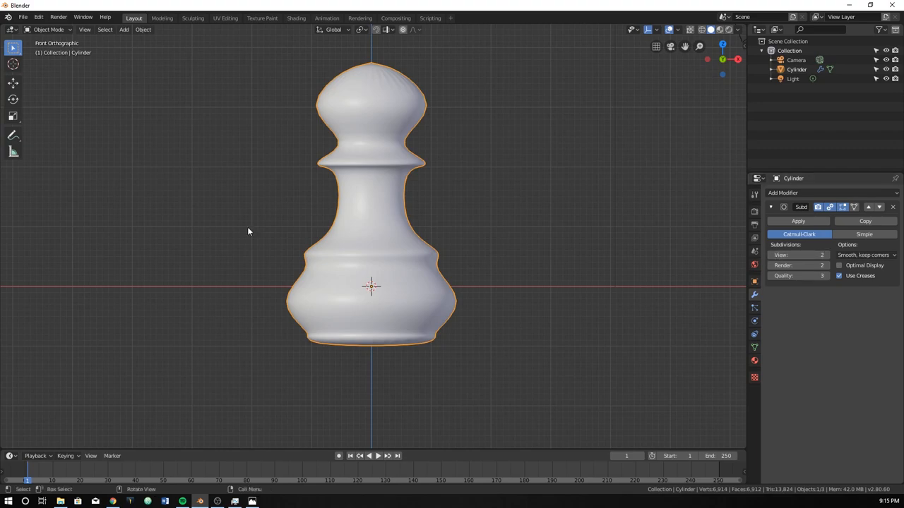
pyautogui.moveTo(387, 306)
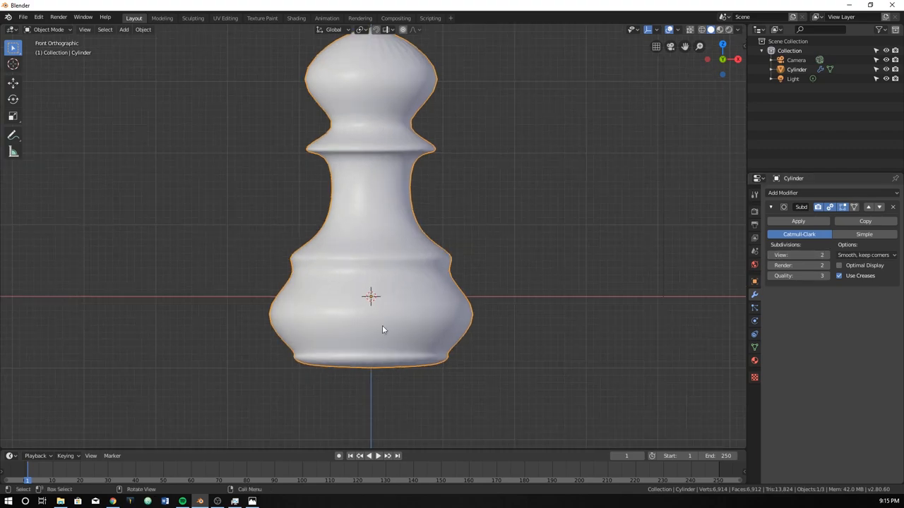
# Add loop cuts just above the pawn's base rim in Edit Mode
pyautogui.press('Tab')
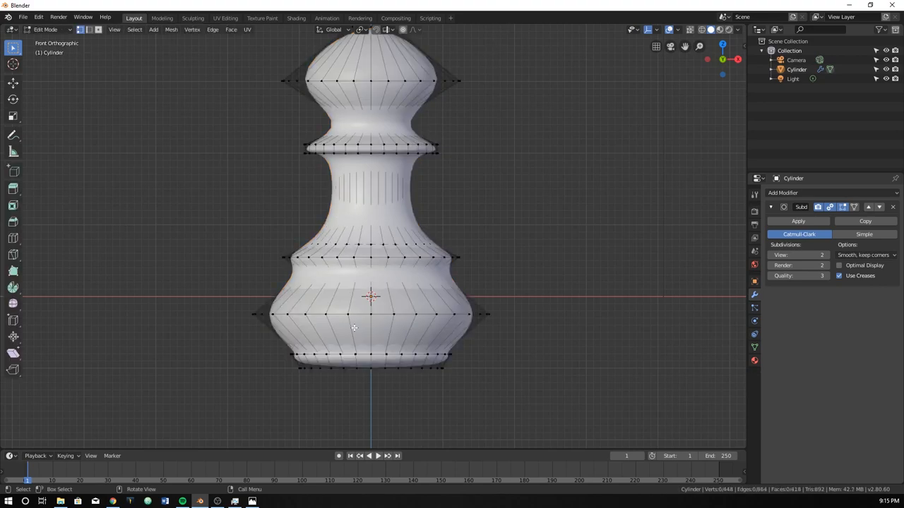
pyautogui.moveTo(361, 351)
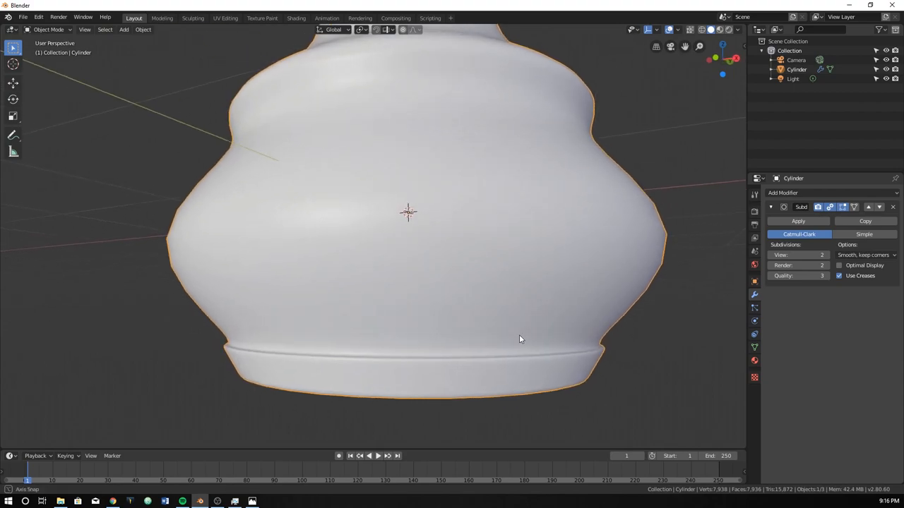
pyautogui.press('Tab')
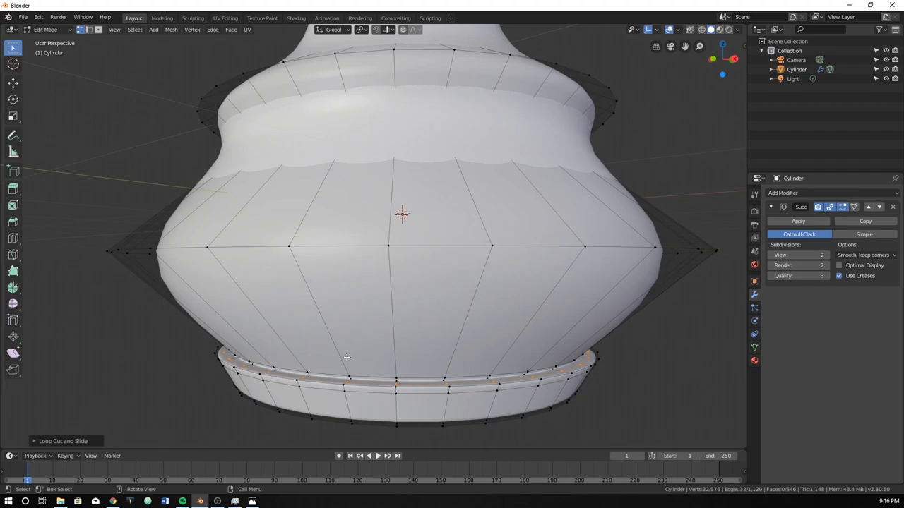
pyautogui.scroll(-3)
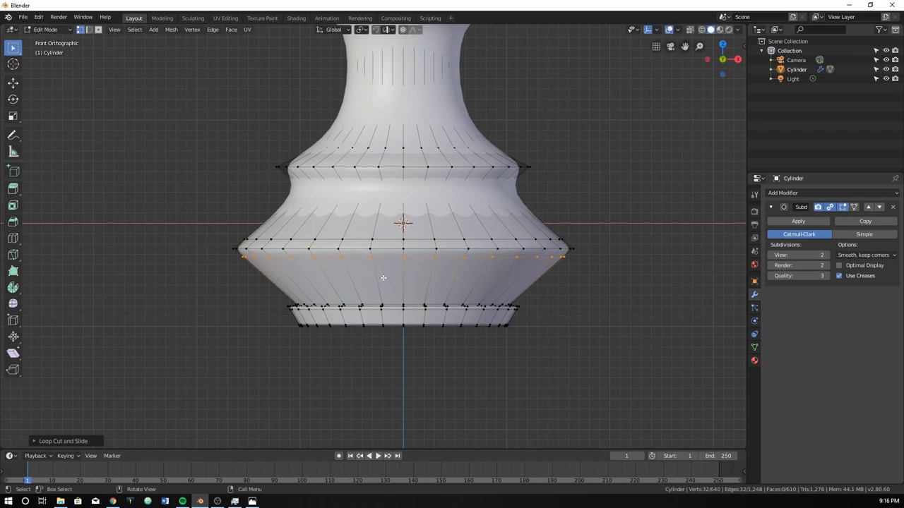
# Slide a loop up to the lower ridge, add a nearby loop cut, and preview smoothly
pyautogui.press('Tab')
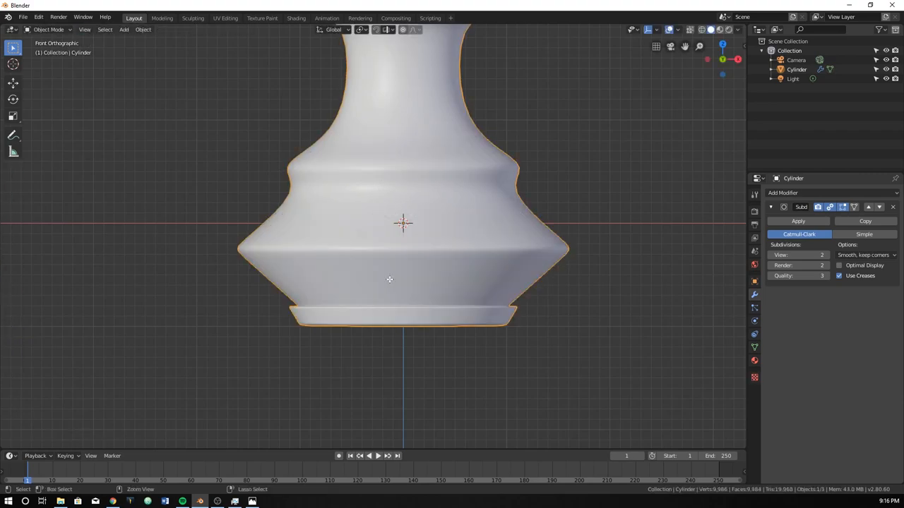
pyautogui.press('Tab')
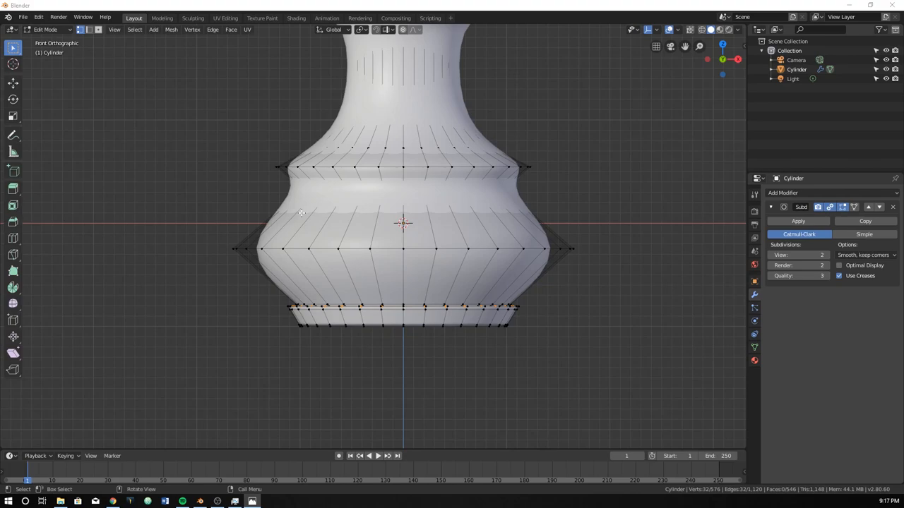
pyautogui.moveTo(308, 223)
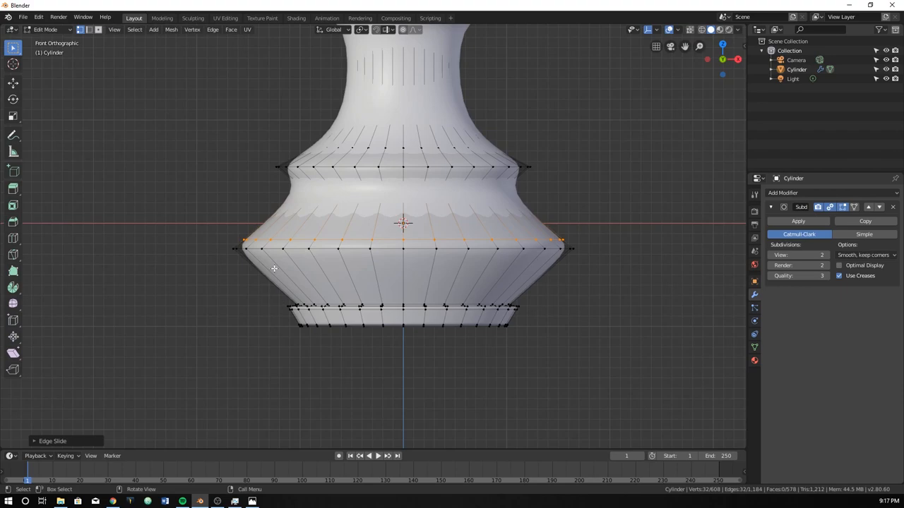
pyautogui.moveTo(333, 196)
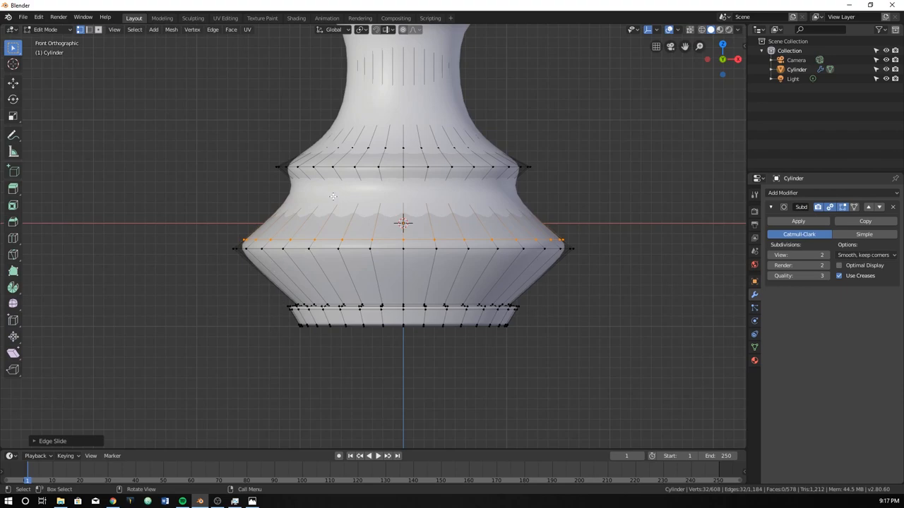
pyautogui.moveTo(331, 260)
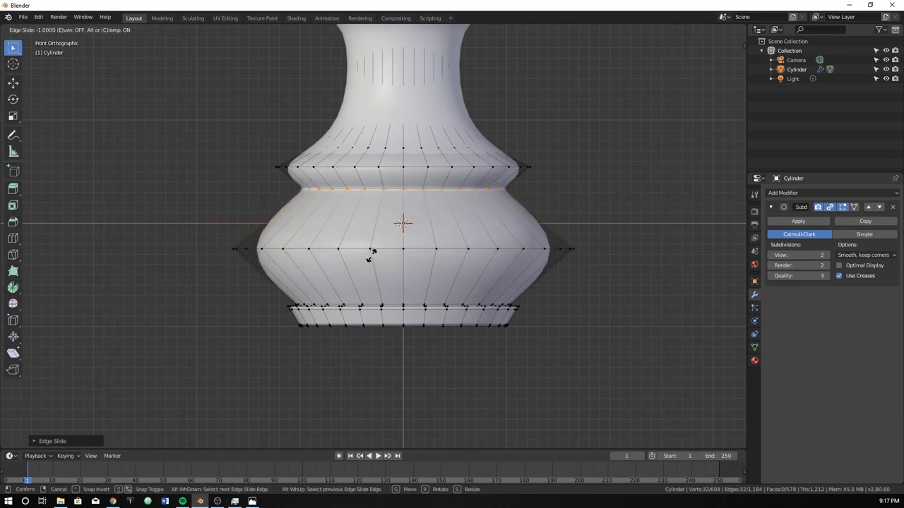
pyautogui.moveTo(346, 237)
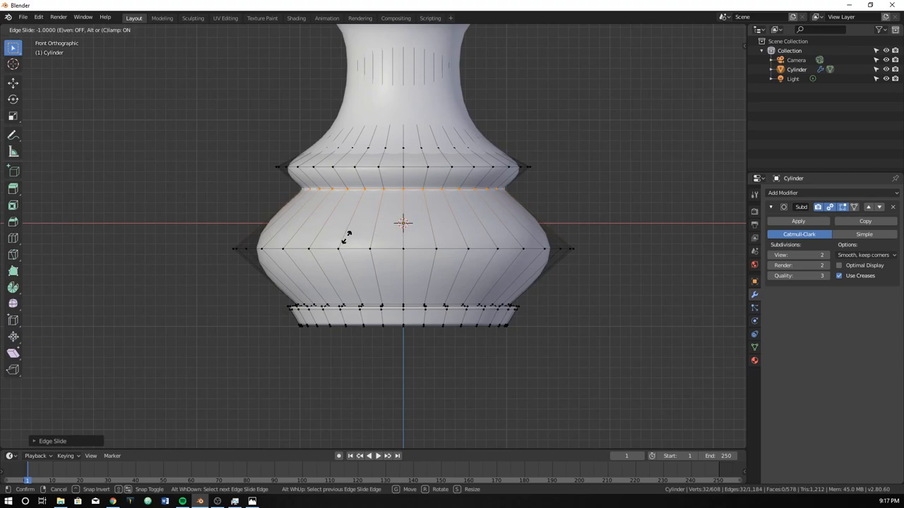
pyautogui.moveTo(346, 240)
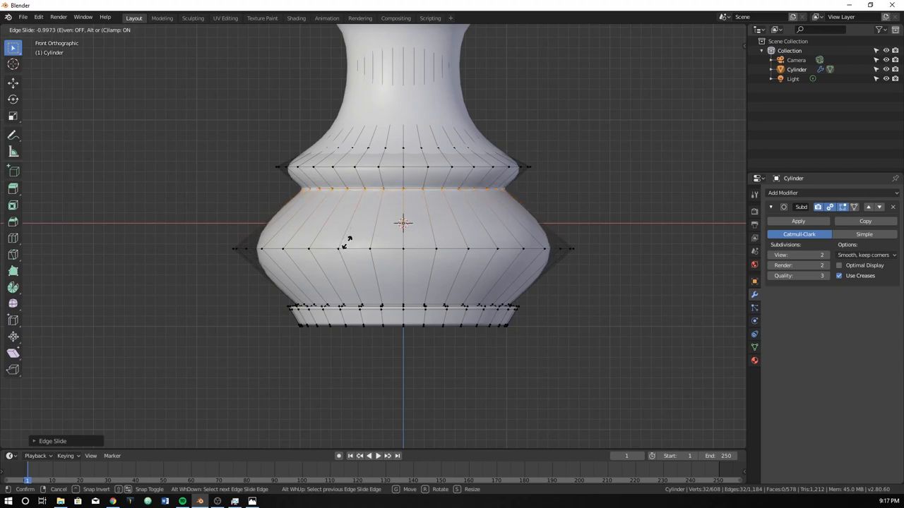
pyautogui.click(354, 217)
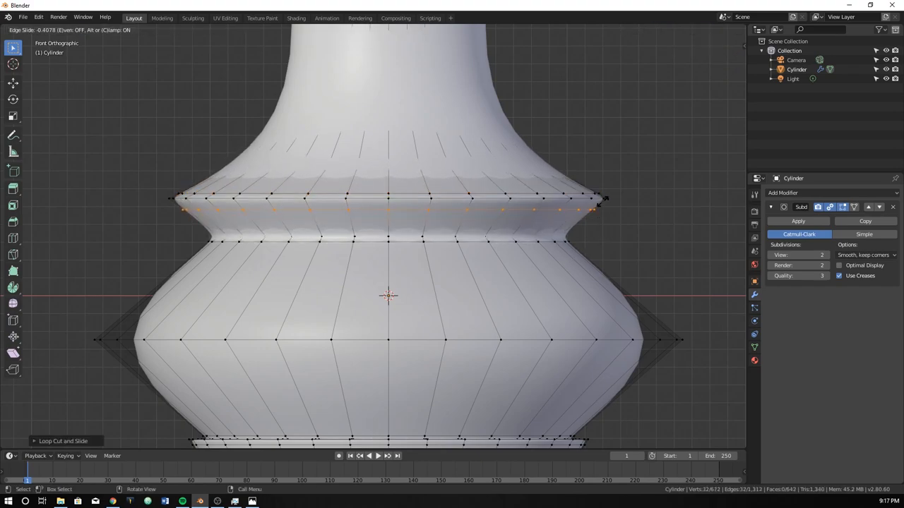
pyautogui.press('Tab')
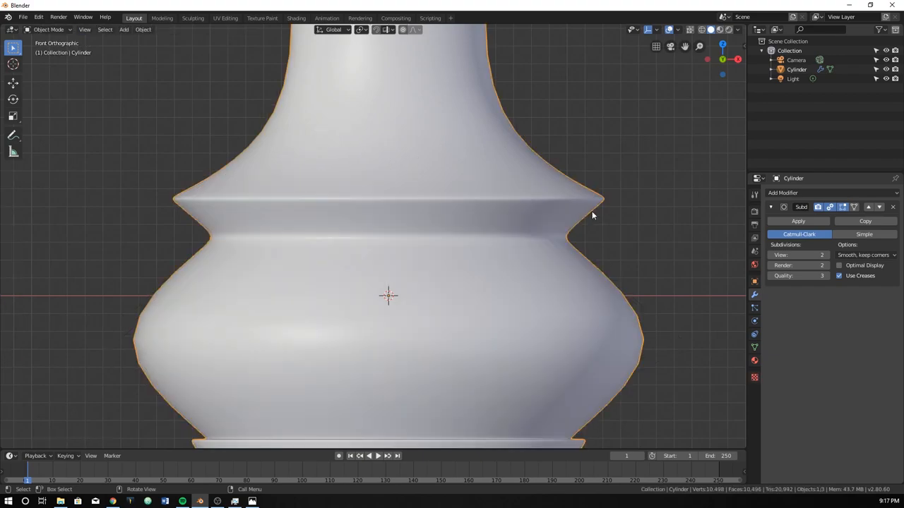
pyautogui.scroll(-3)
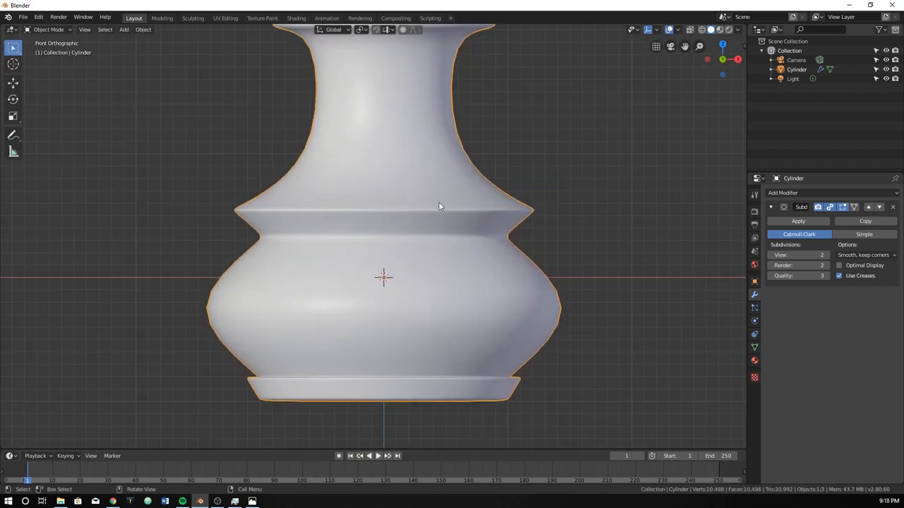
pyautogui.press('Tab')
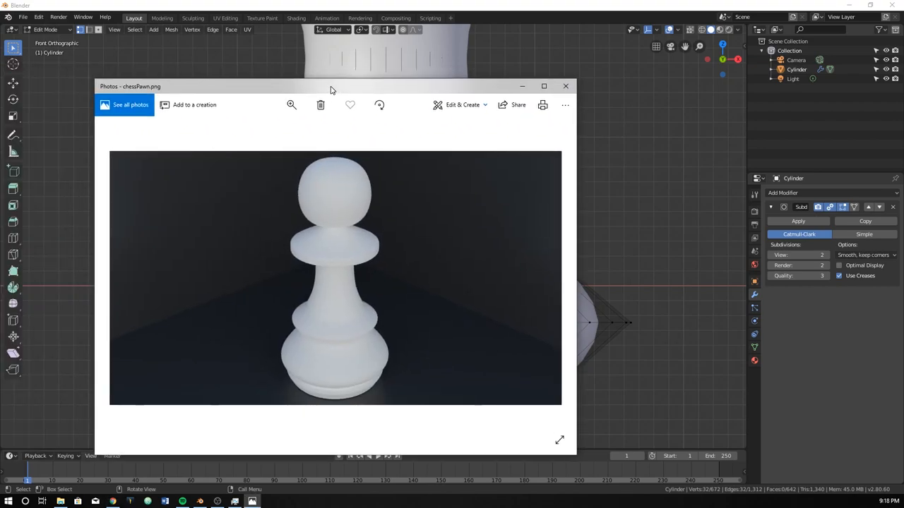
# View the chessPawn.png reference photo in Photos
pyautogui.click(565, 86)
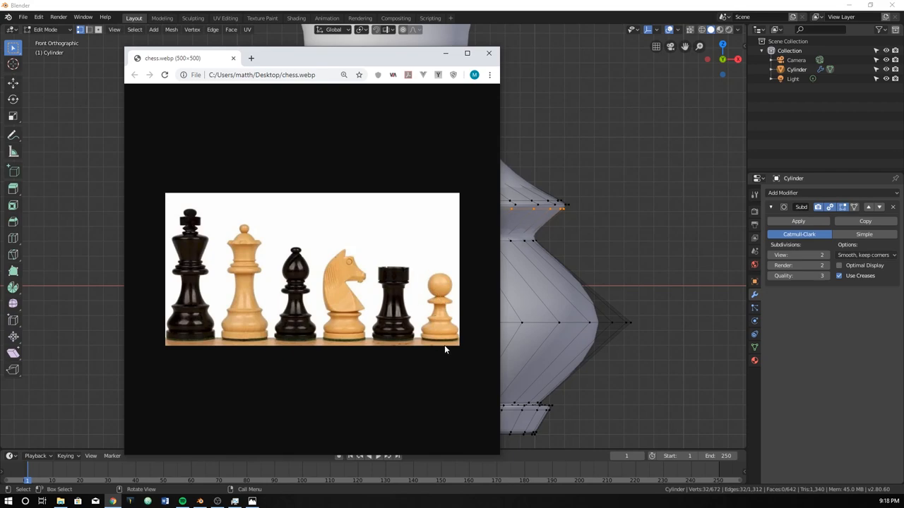
# View the full chess set reference image in Chrome
pyautogui.click(488, 52)
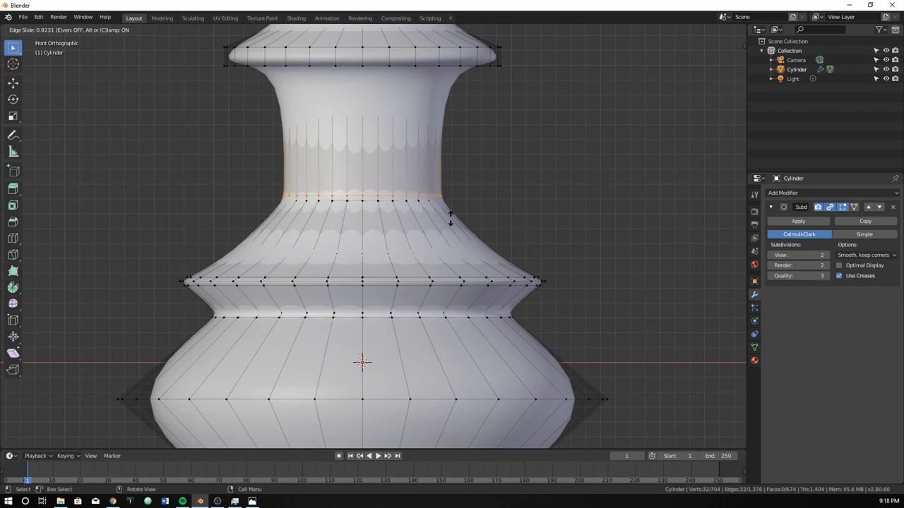
# Slide the neck loop, add loops above the ridge and around the collar, then preview smooth
pyautogui.click(451, 219)
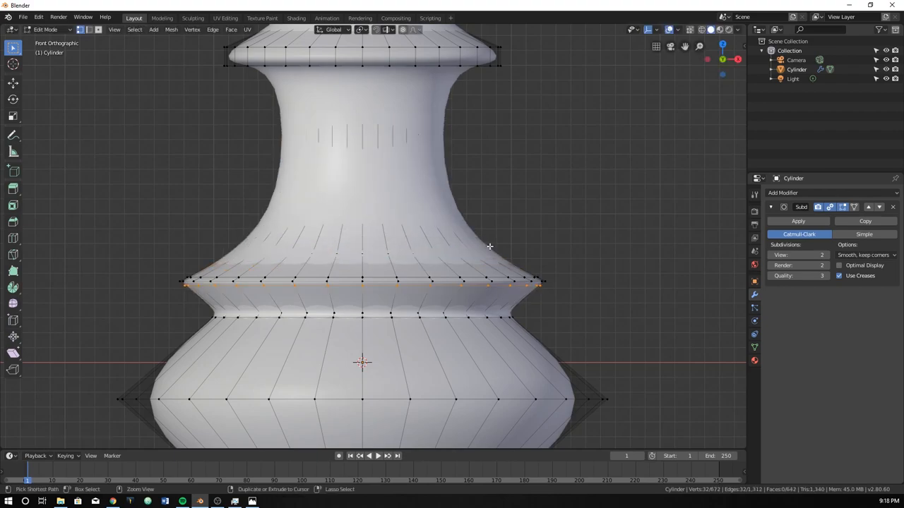
pyautogui.moveTo(456, 230)
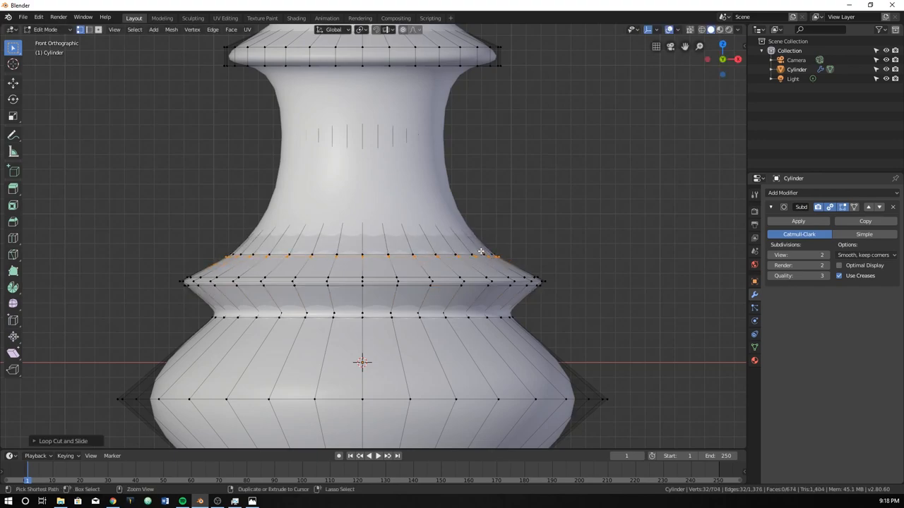
pyautogui.moveTo(480, 252); pyautogui.dragTo(494, 261)
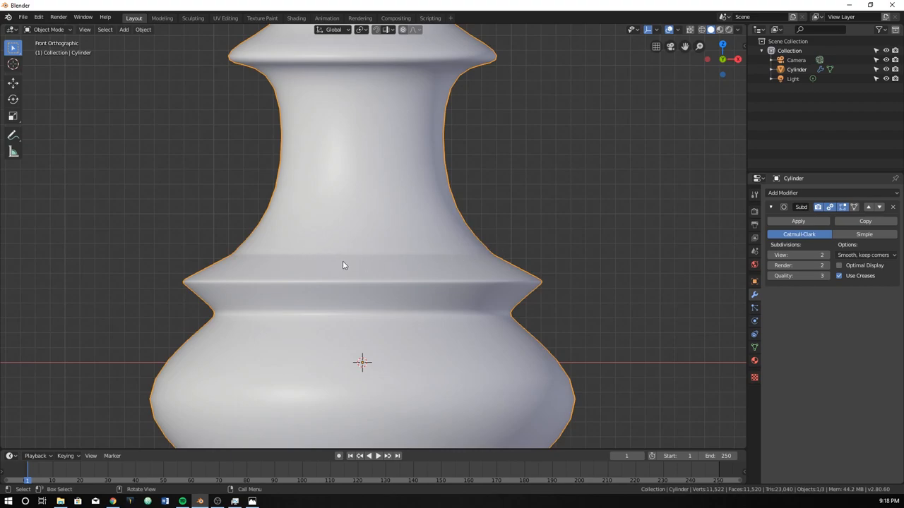
pyautogui.press('Tab')
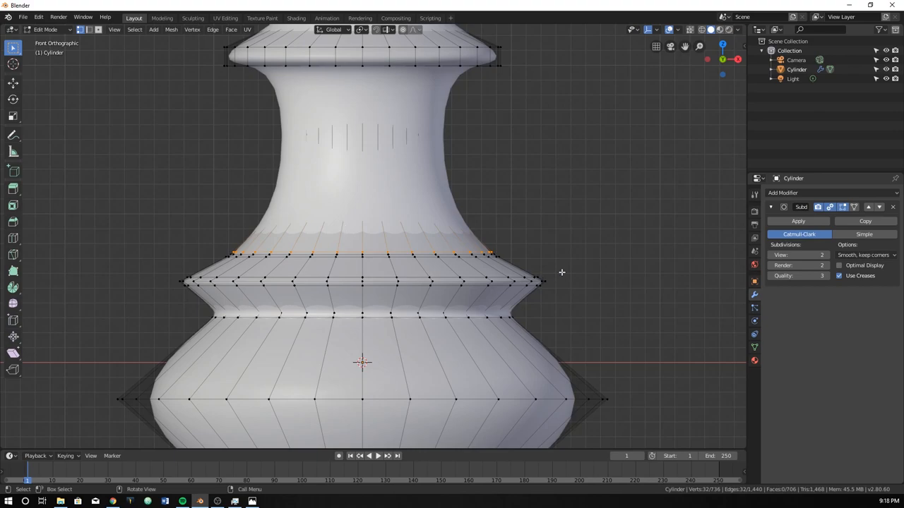
pyautogui.moveTo(450, 142)
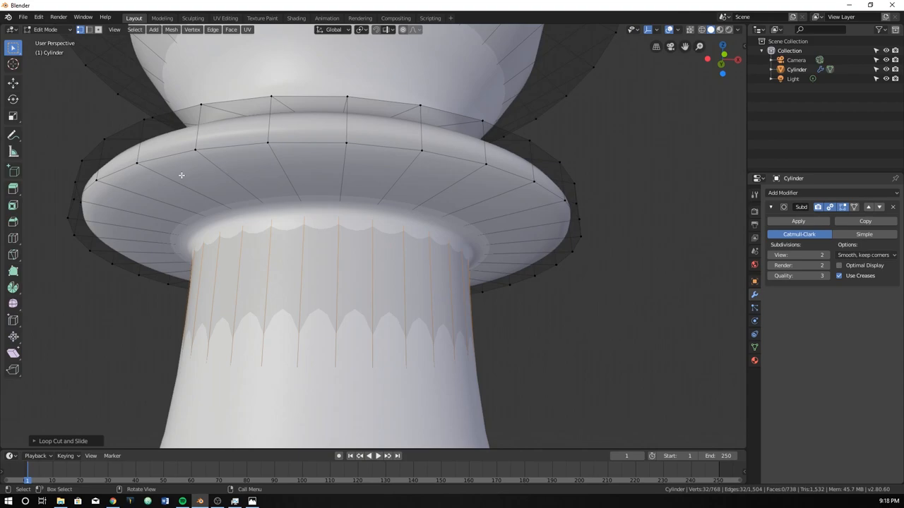
pyautogui.moveTo(177, 185)
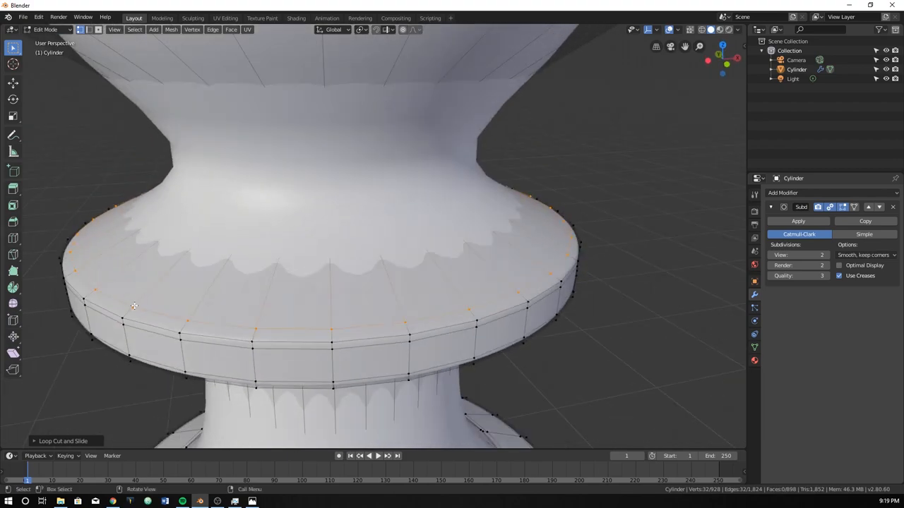
pyautogui.press('Tab')
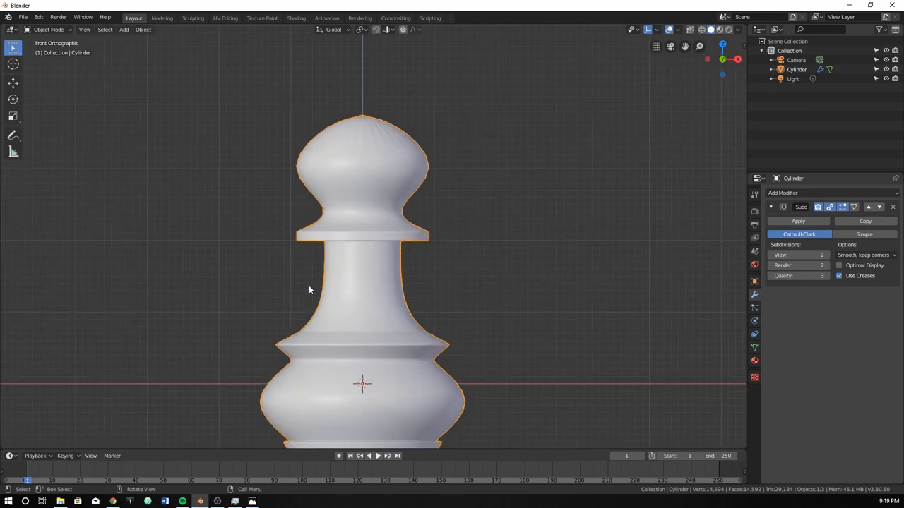
# Slide the new collar edge loop up into the neck below the head, previewing the smoothed pawn
pyautogui.press('Tab')
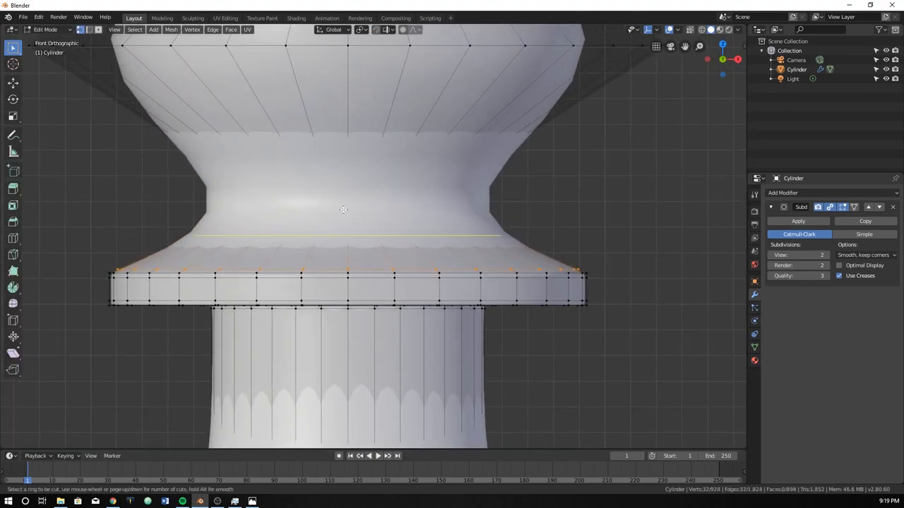
pyautogui.moveTo(343, 226); pyautogui.dragTo(343, 202)
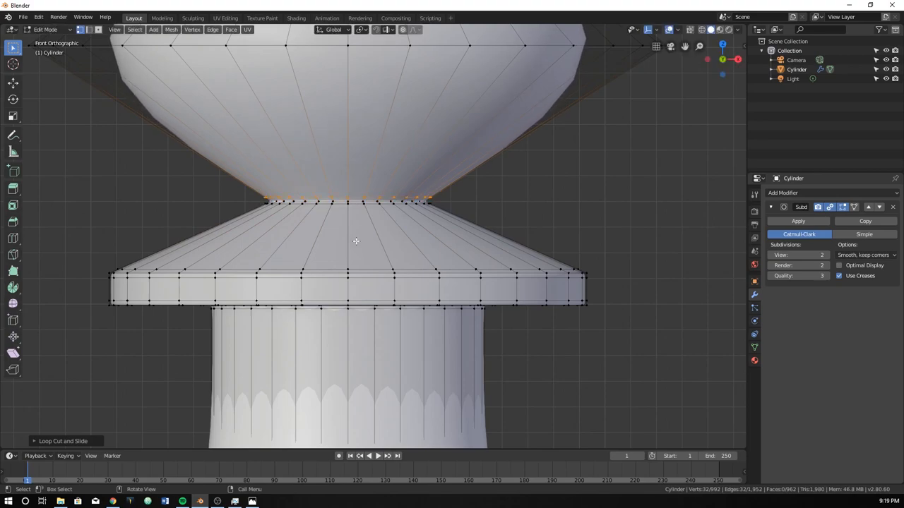
pyautogui.press('Tab')
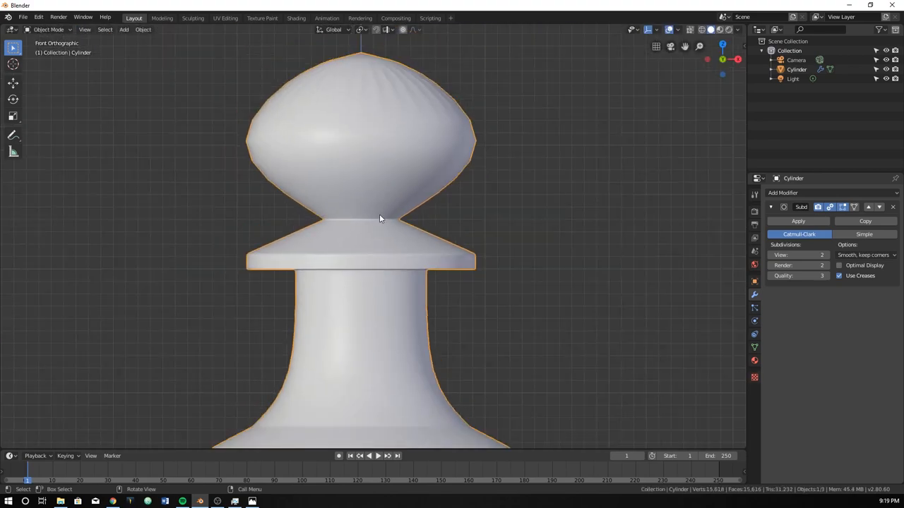
pyautogui.press('Tab')
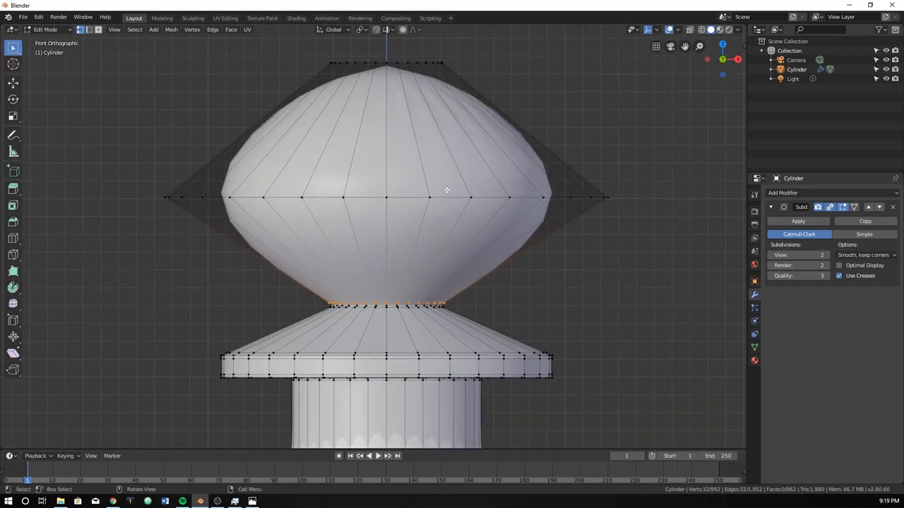
pyautogui.moveTo(477, 267)
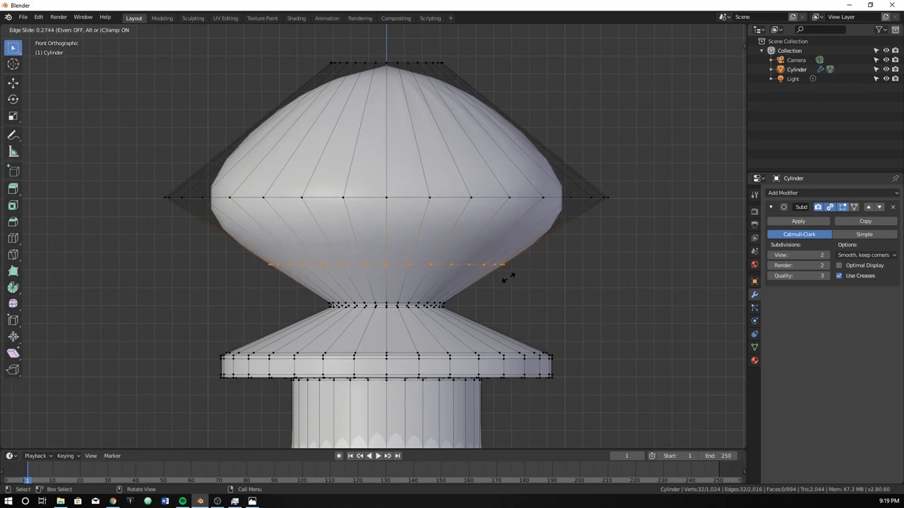
# Add a loop in the lower head and scale the widest head ring inward from front view
pyautogui.click(481, 265)
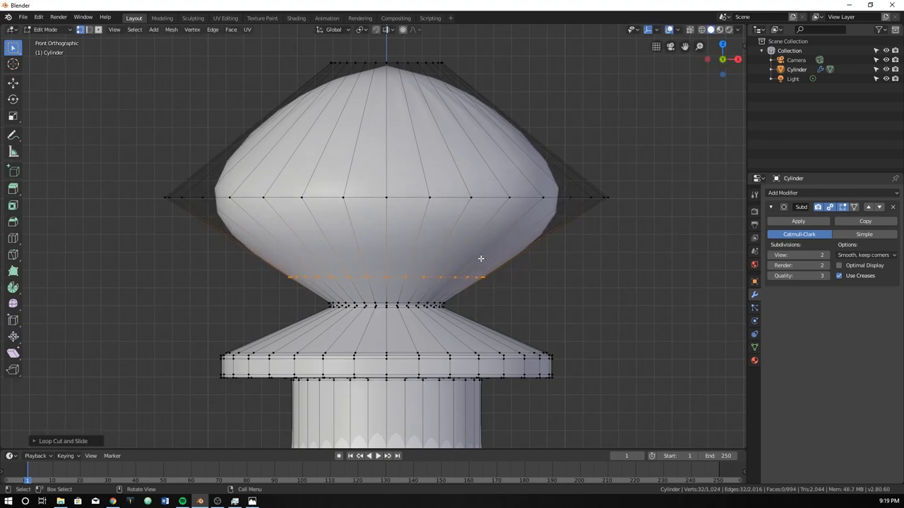
pyautogui.moveTo(465, 281)
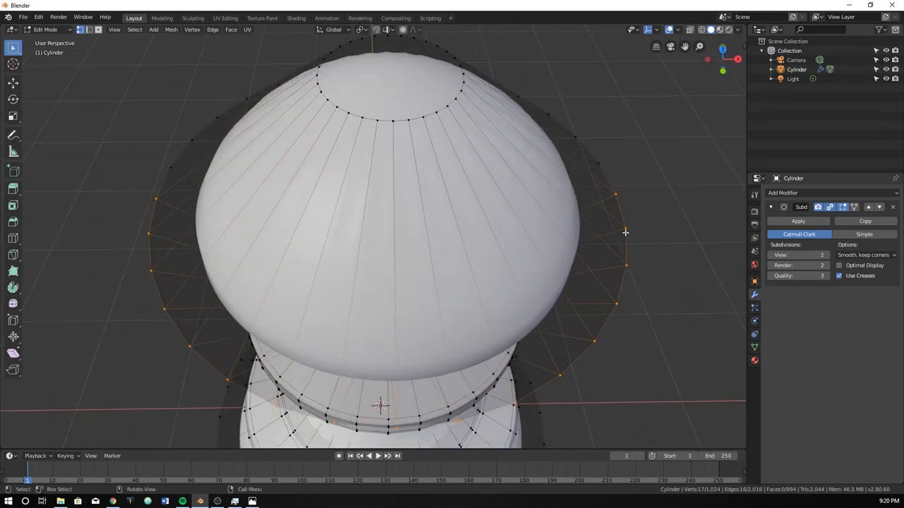
pyautogui.press('KP_1')
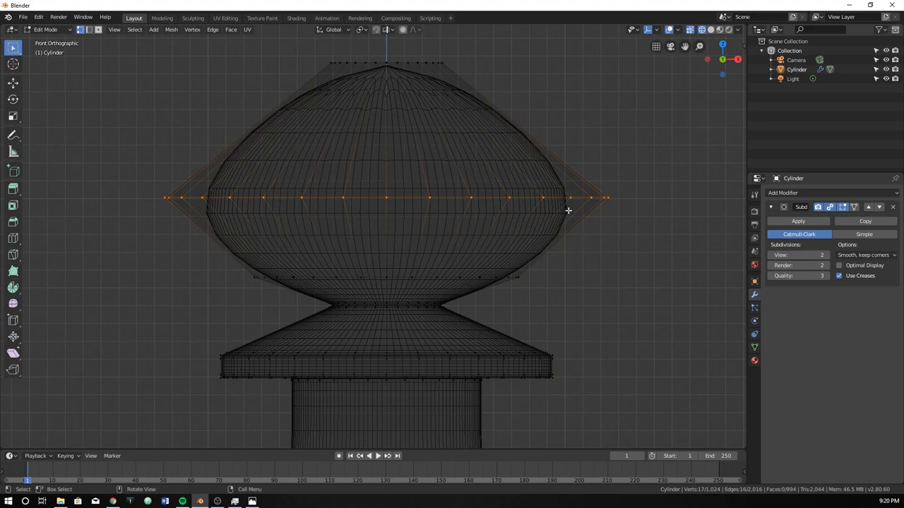
pyautogui.press('s')
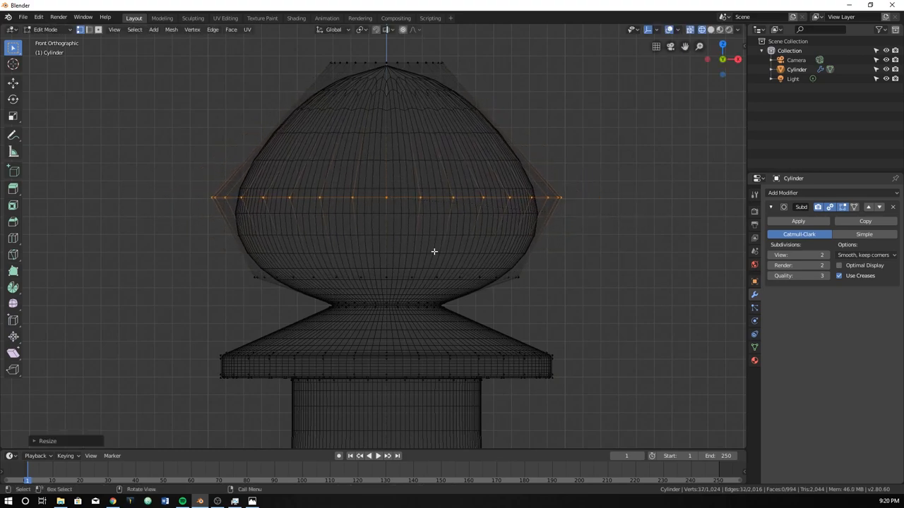
pyautogui.moveTo(433, 253); pyautogui.dragTo(592, 230)
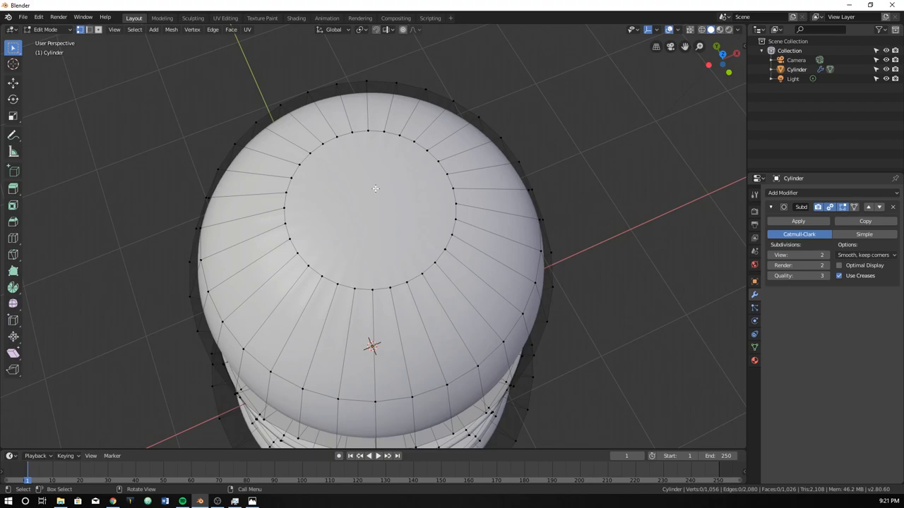
pyautogui.moveTo(424, 287)
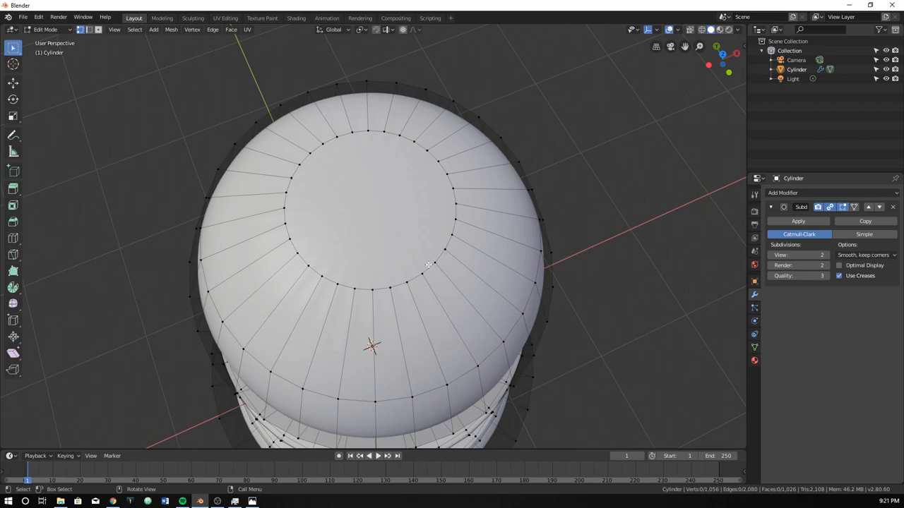
pyautogui.moveTo(422, 265)
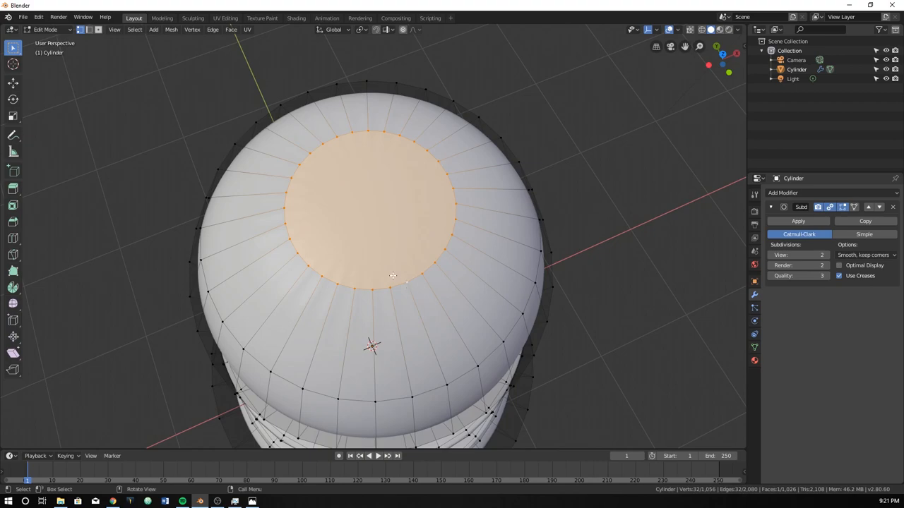
pyautogui.moveTo(478, 305)
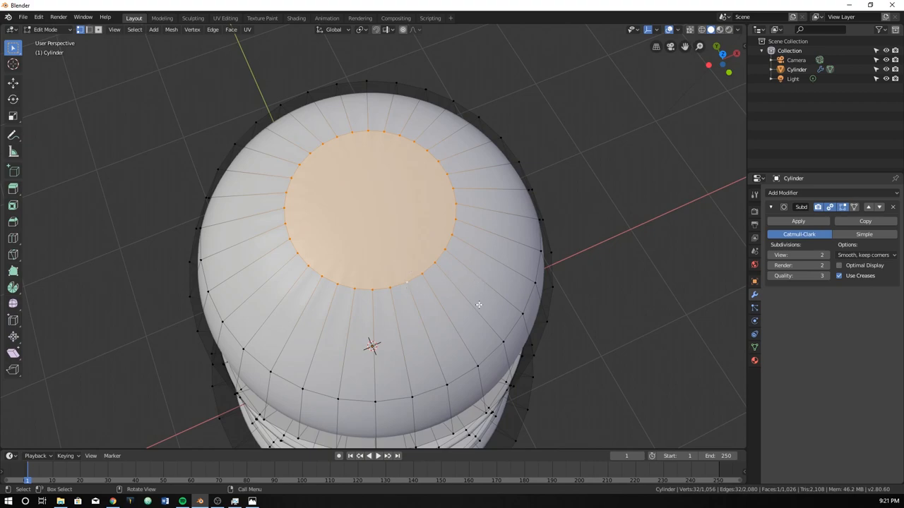
pyautogui.moveTo(387, 249)
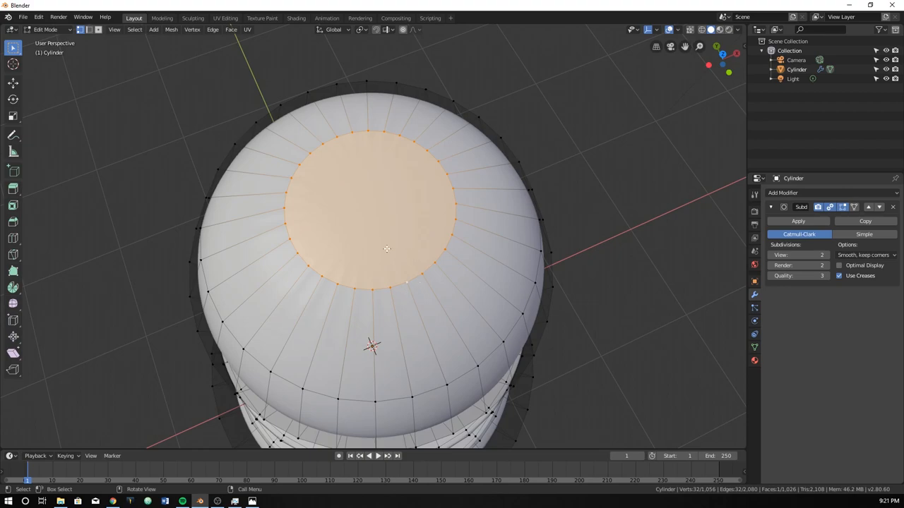
pyautogui.moveTo(348, 302)
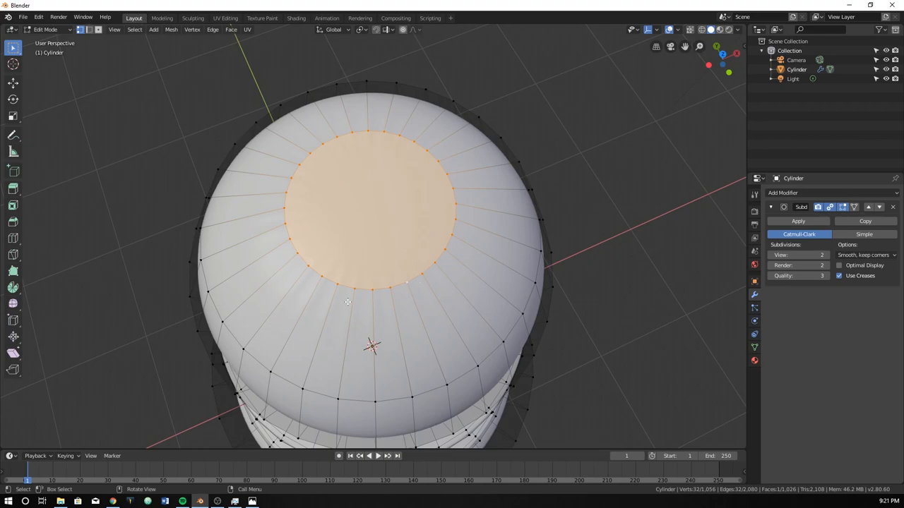
pyautogui.moveTo(481, 199)
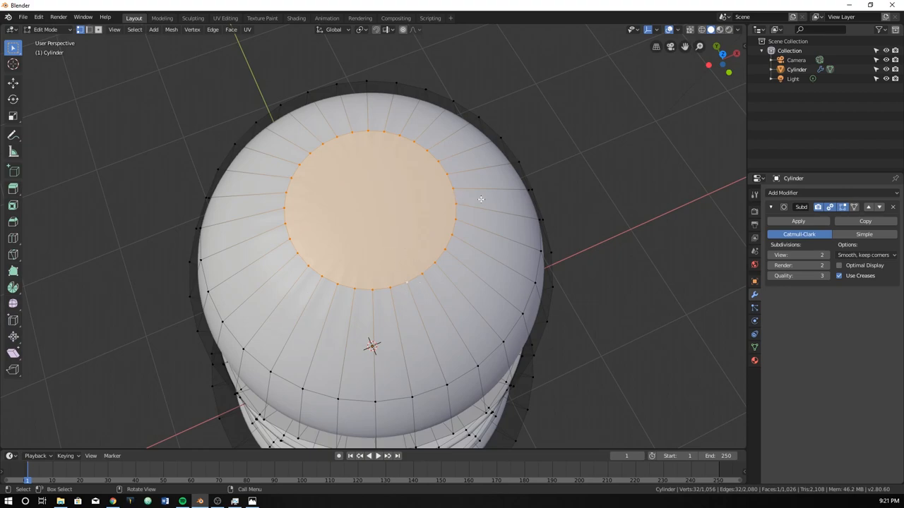
# Orbit to look down on the pawn head's flat top face
pyautogui.moveTo(481, 199); pyautogui.dragTo(400, 231)
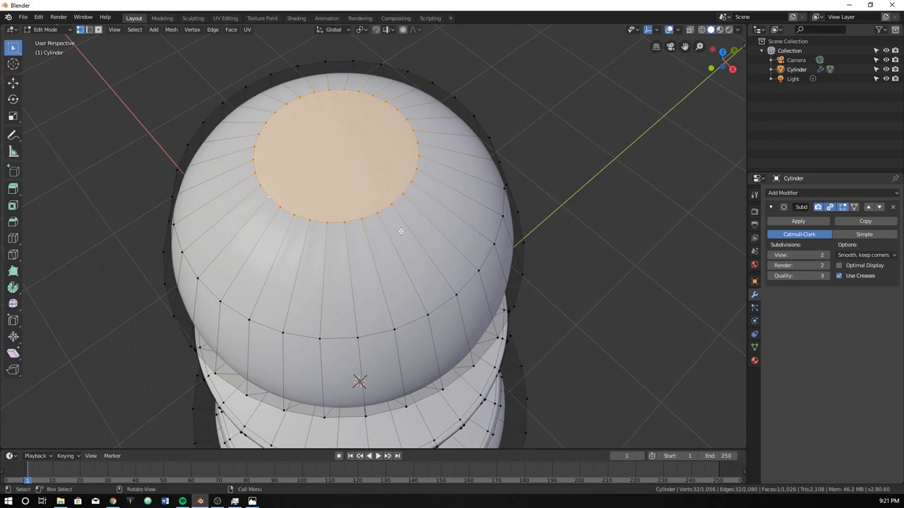
pyautogui.moveTo(457, 255)
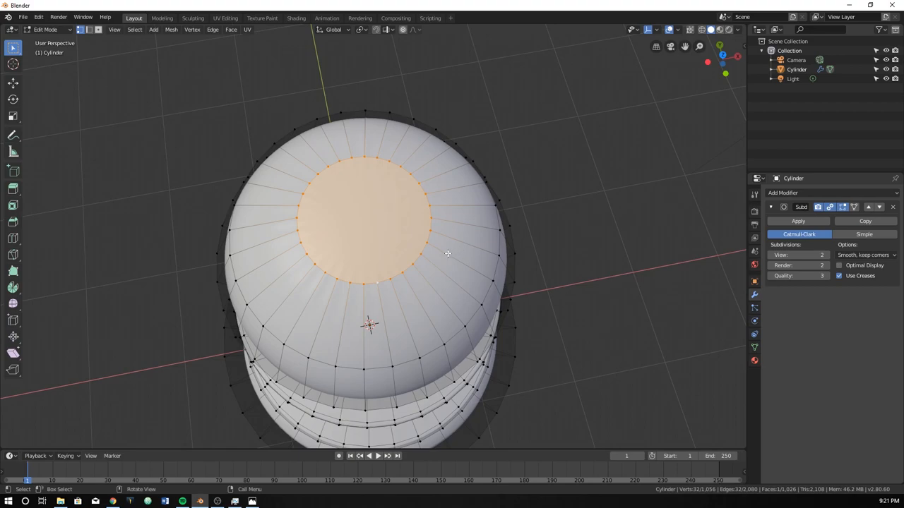
pyautogui.moveTo(405, 231)
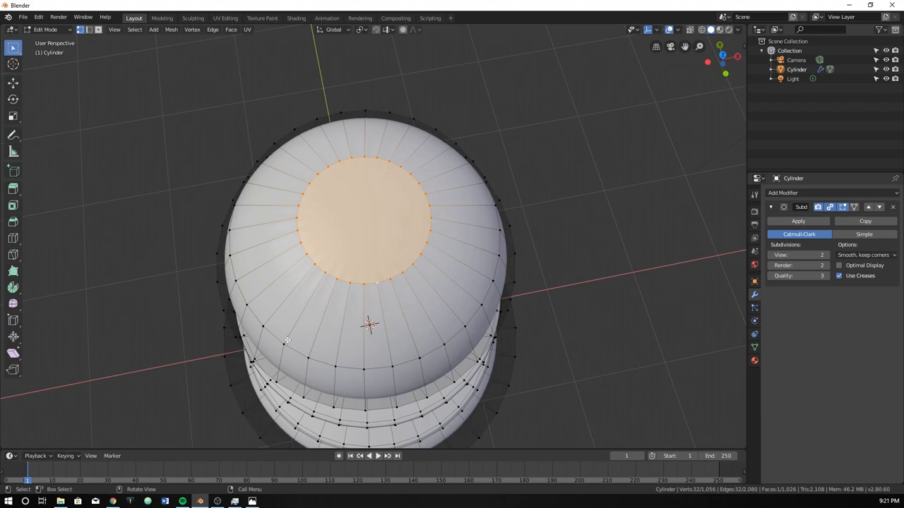
pyautogui.moveTo(436, 292)
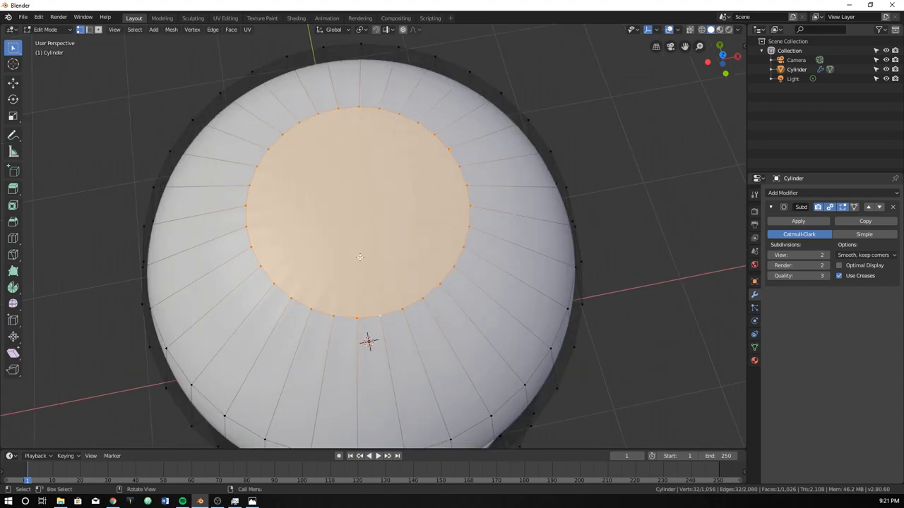
pyautogui.moveTo(419, 230)
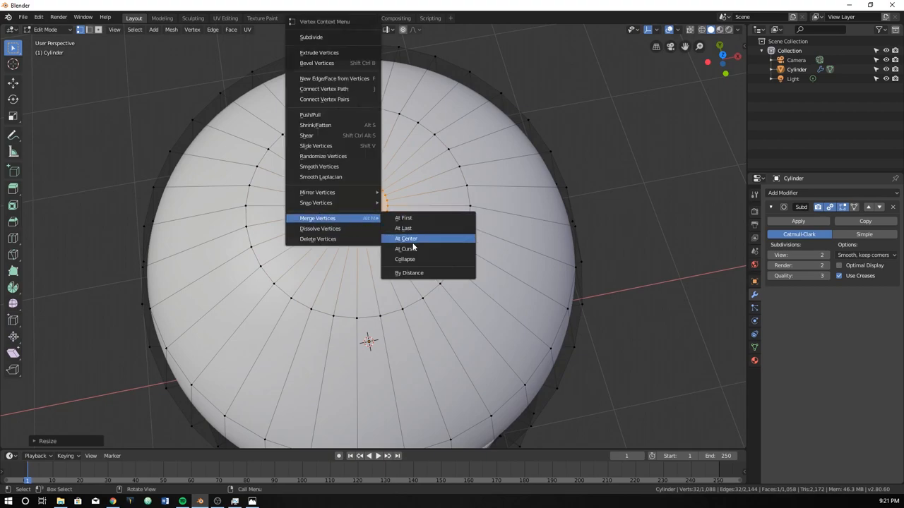
# Merge the head's top cap vertices at center into a triangle fan
pyautogui.click(405, 238)
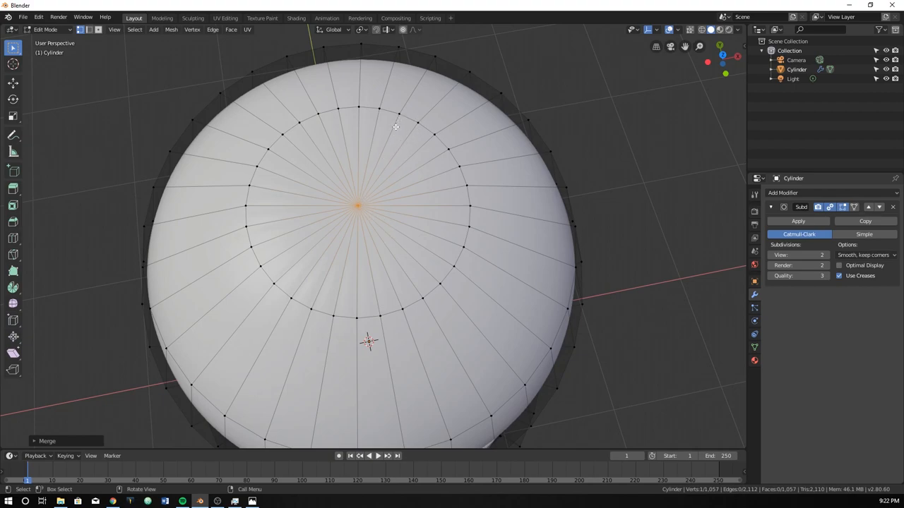
pyautogui.moveTo(427, 130)
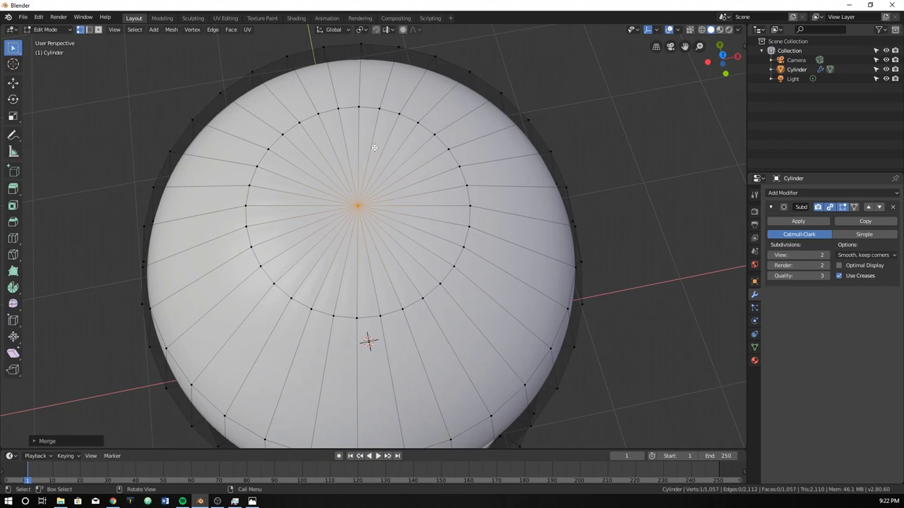
pyautogui.moveTo(406, 246)
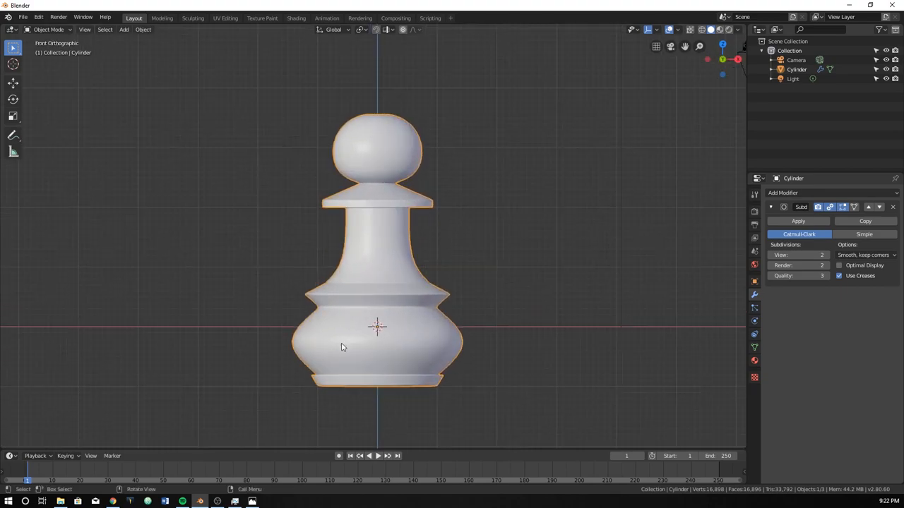
# Leave Edit Mode to display the finished smooth pawn in Object Mode
pyautogui.press('Tab')
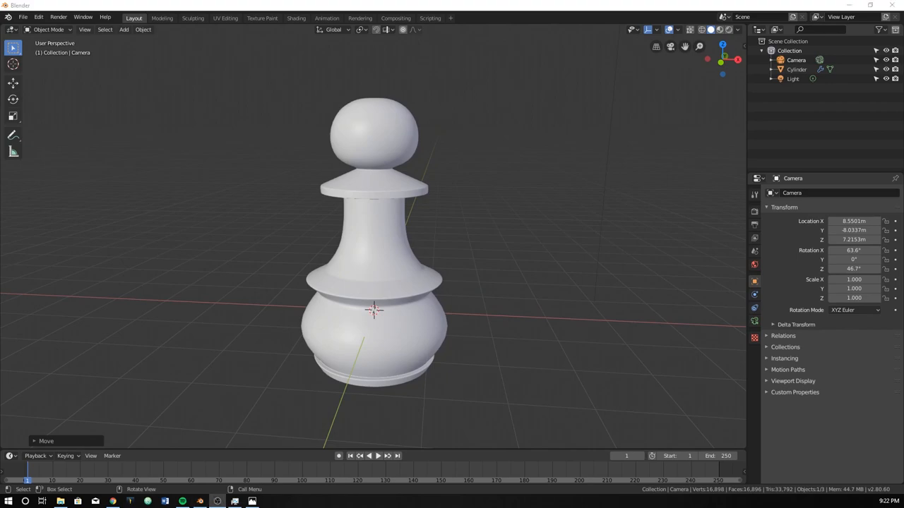
pyautogui.moveTo(19, 221)
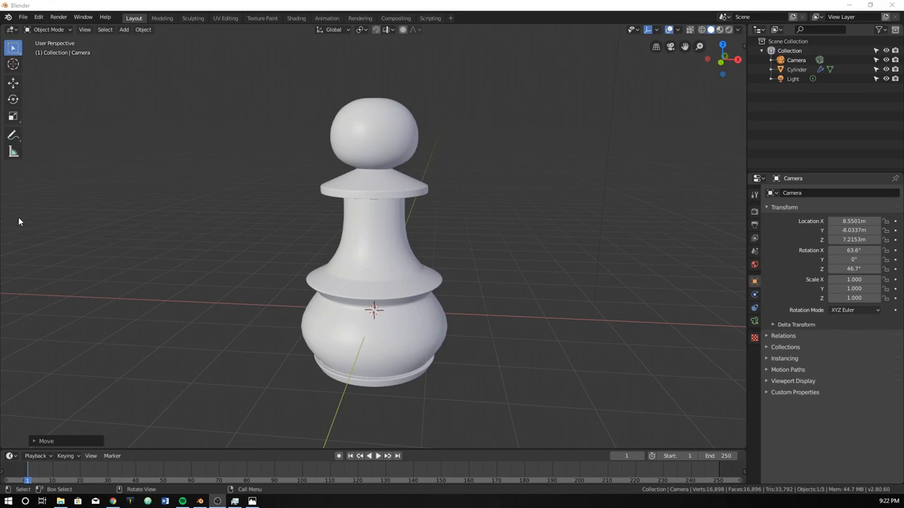